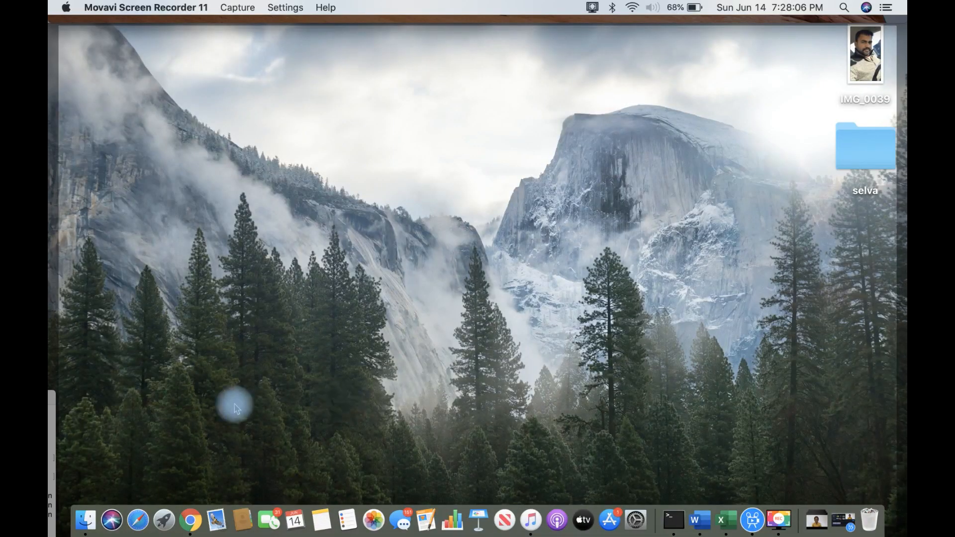
- Launch Chrome and go to ixl.com/recommendations
left_click(188, 530)
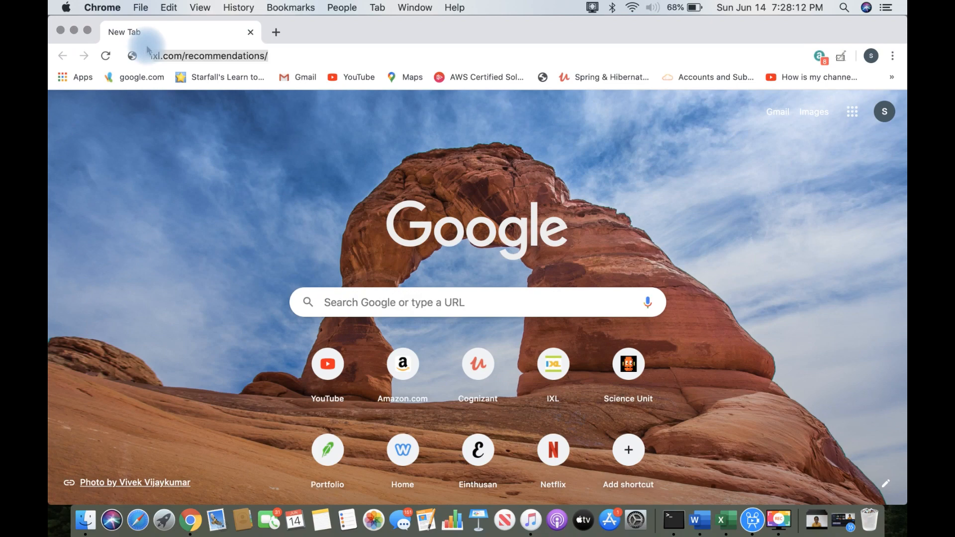
left_click(195, 56)
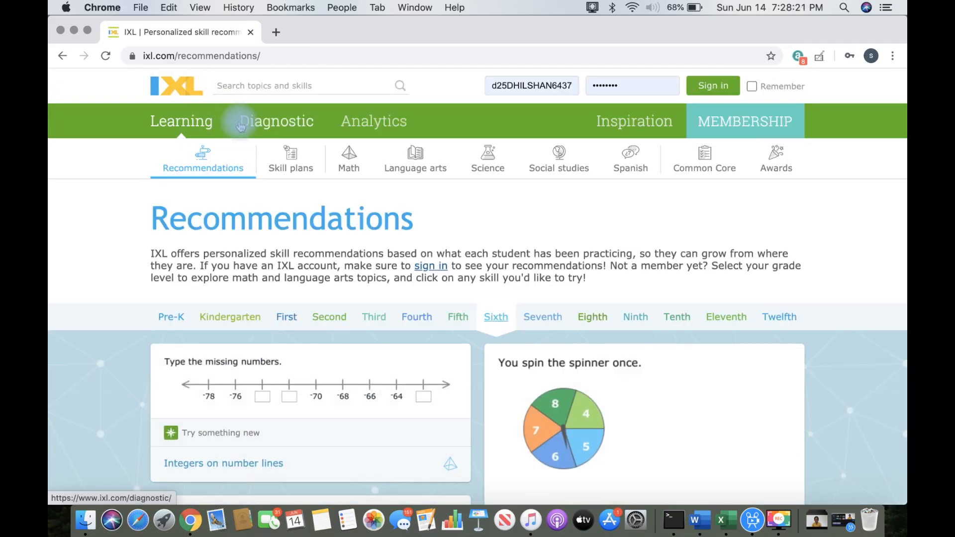
- Sign in with the filled-in account and switch to the Math skills section
left_click(713, 85)
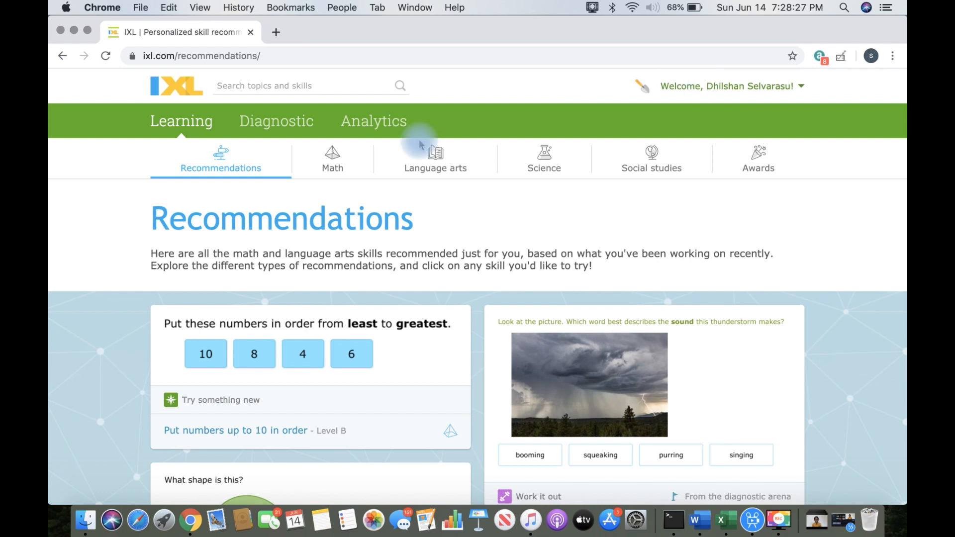
left_click(332, 161)
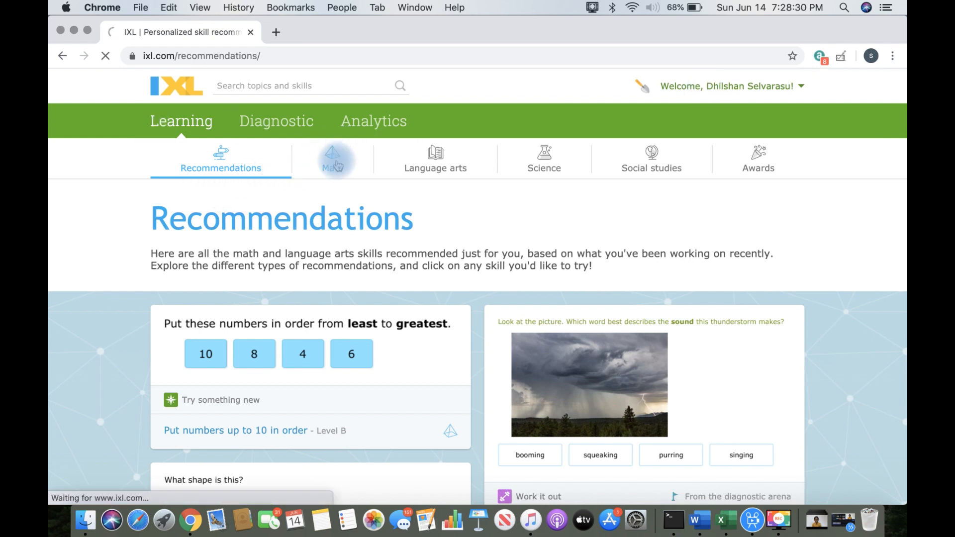
left_click(332, 164)
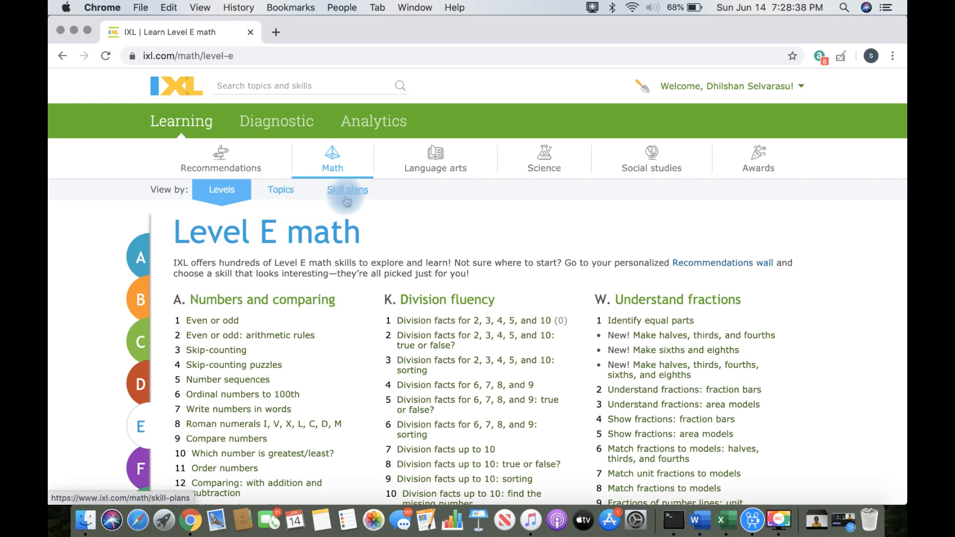
mouse_move(301, 198)
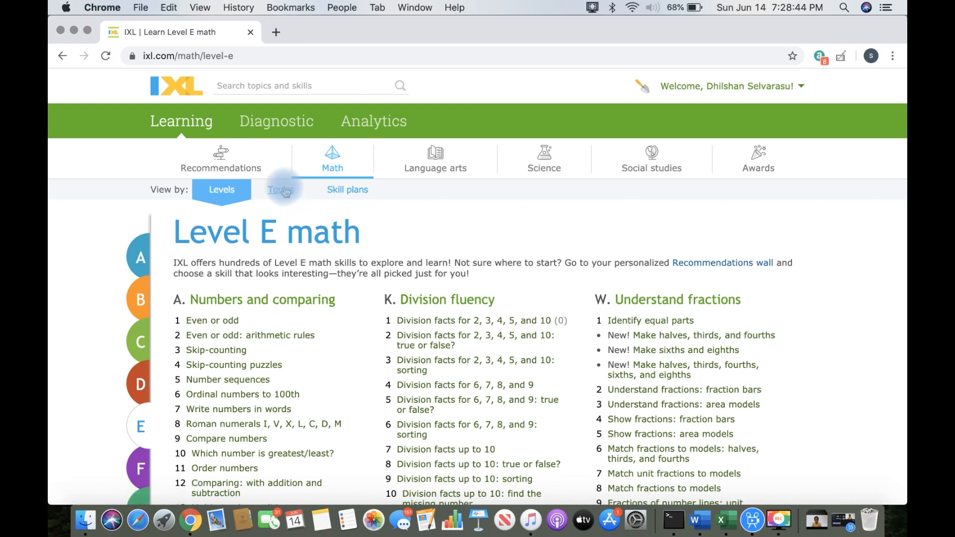
- View math by Topics and browse the topic cards such as Addition, Algebra, Counting and Decimals
left_click(281, 189)
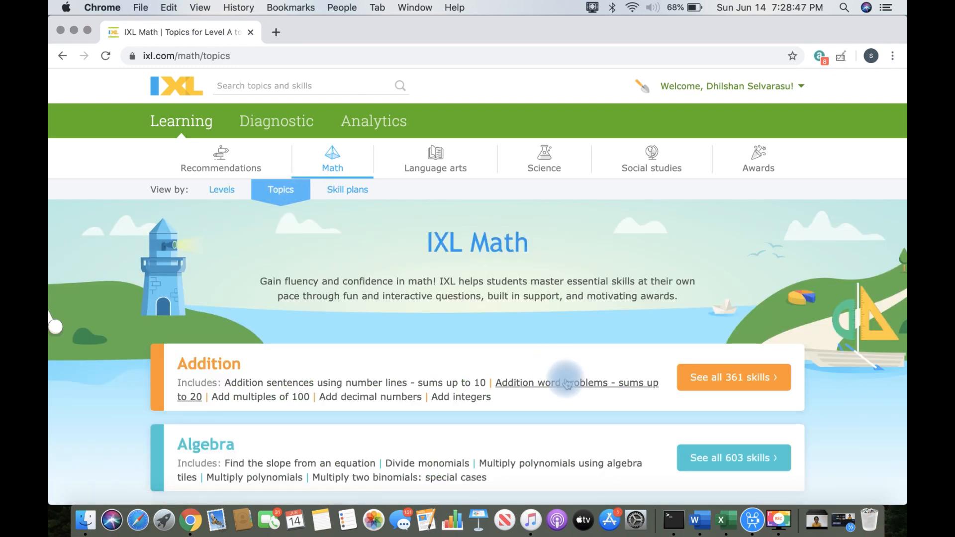
scroll("down", 3)
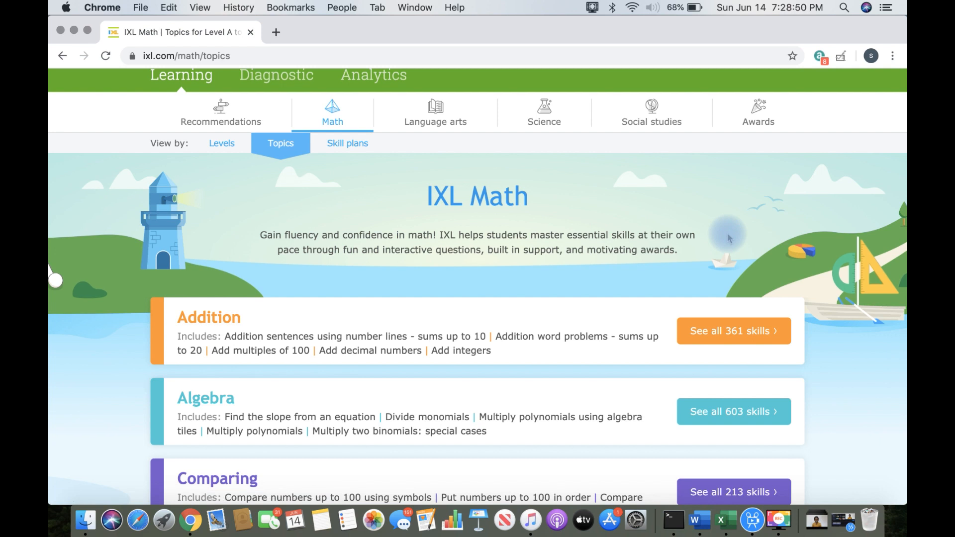
scroll("down", 3)
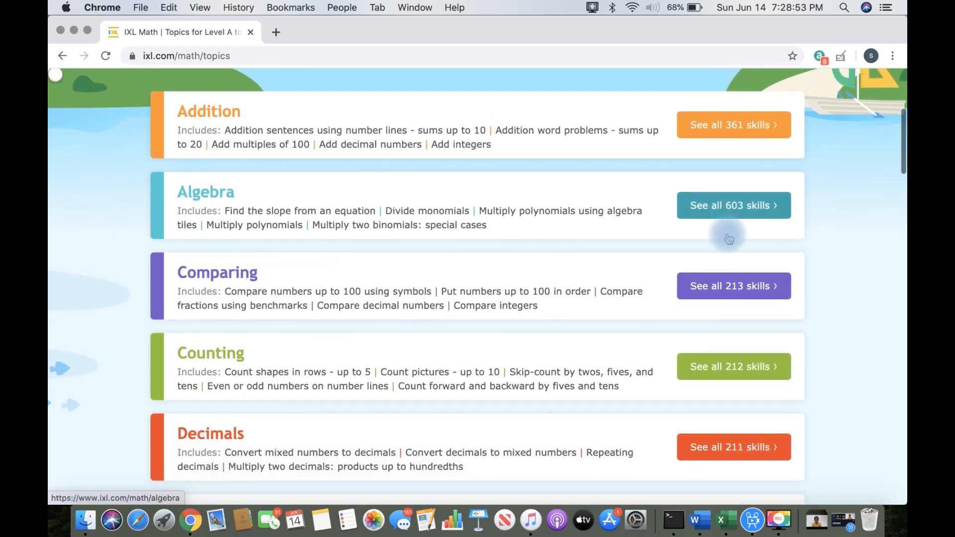
scroll("down", 3)
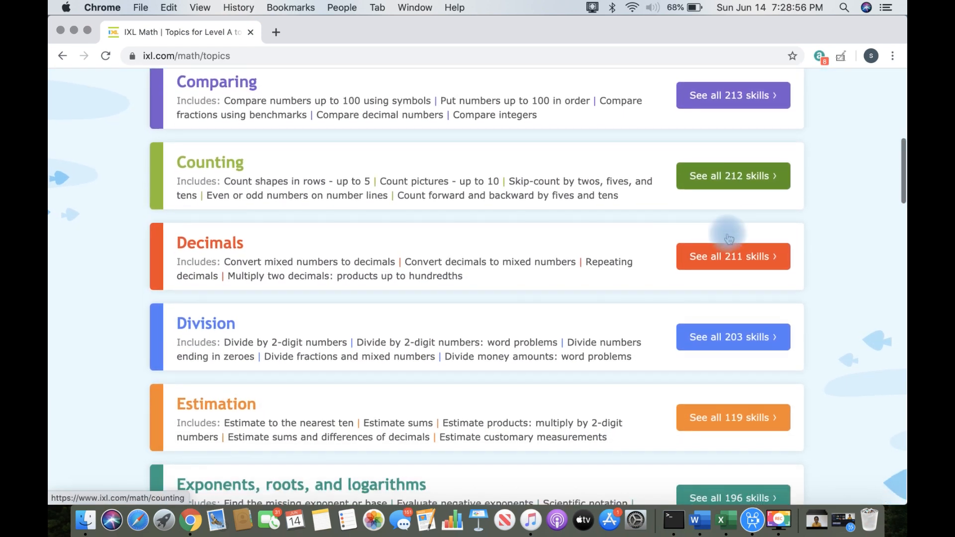
scroll("down", 3)
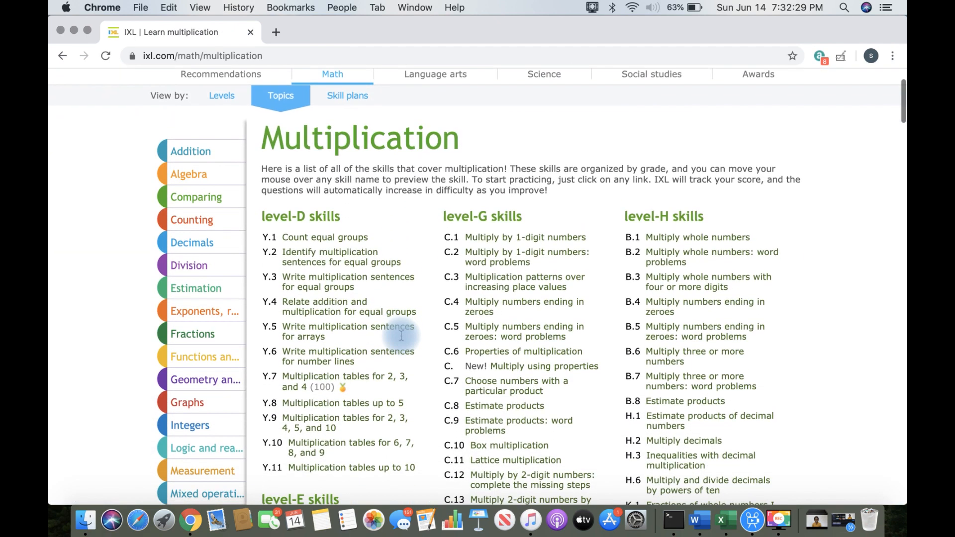
mouse_move(354, 409)
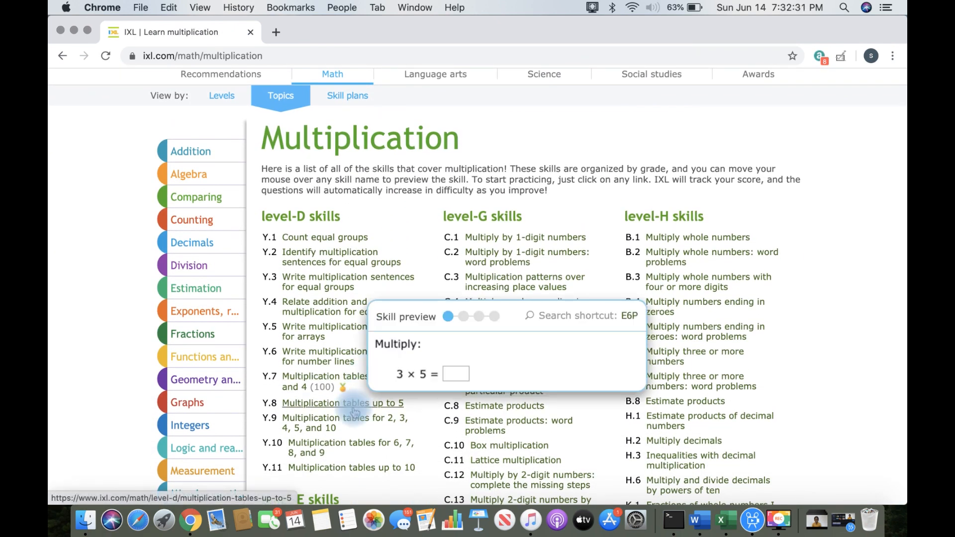
- Choose skill C.15 Multiply 2-digit numbers by larger numbers from the Multiplication page
scroll("down", 3)
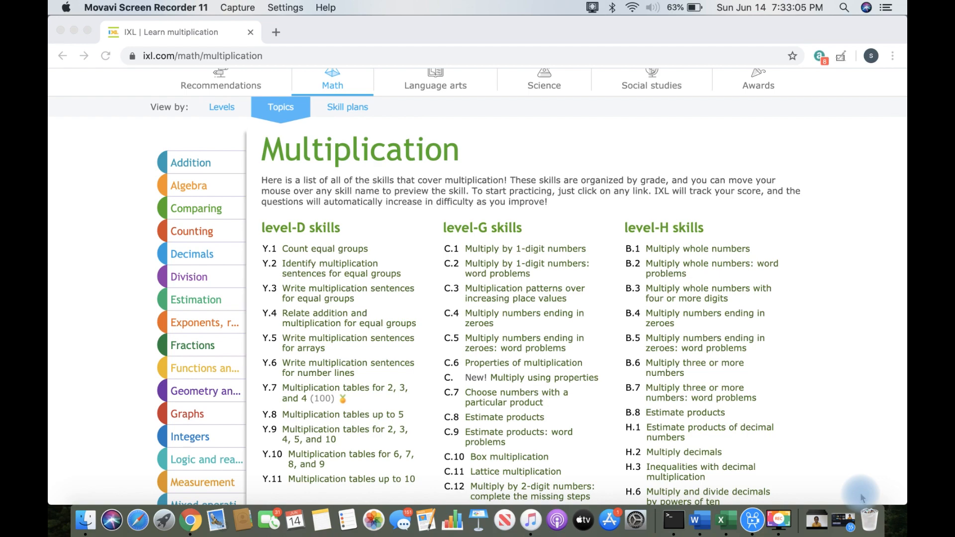
mouse_move(813, 452)
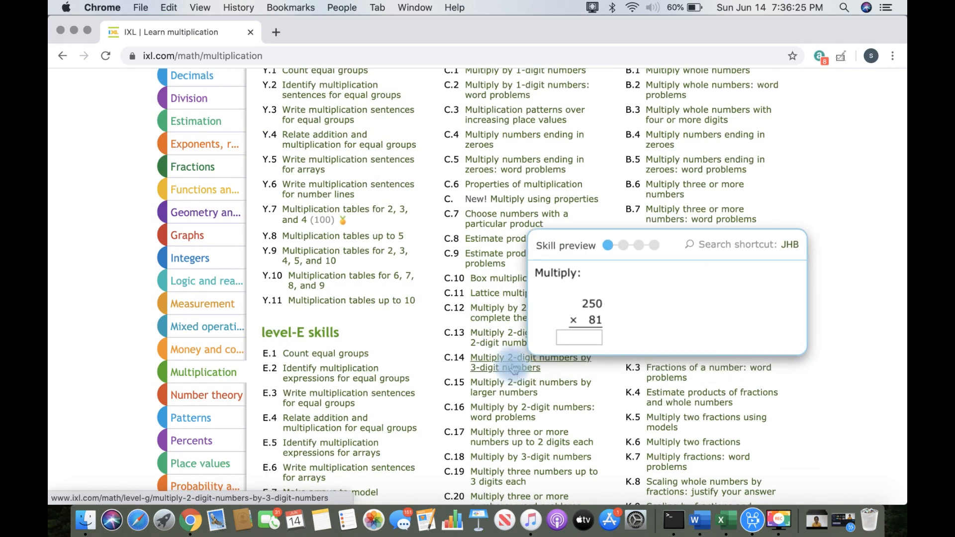
left_click(515, 387)
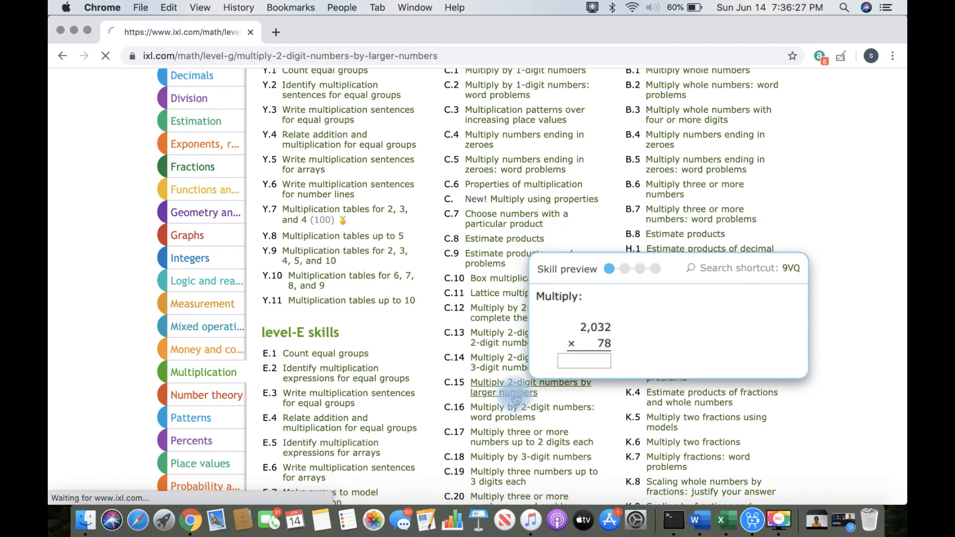
left_click(504, 386)
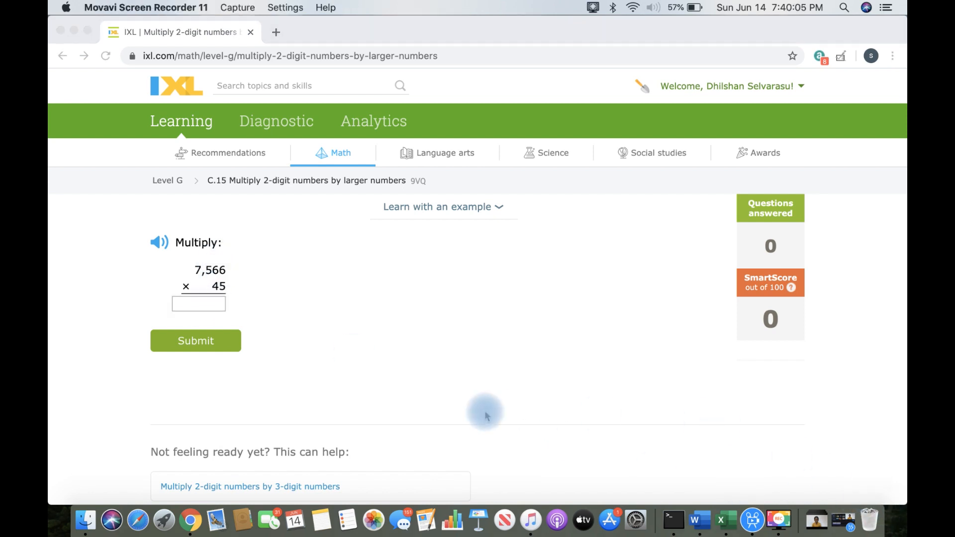
- Answer 7,566 × 45 with 340470 and submit it
left_click(198, 304)
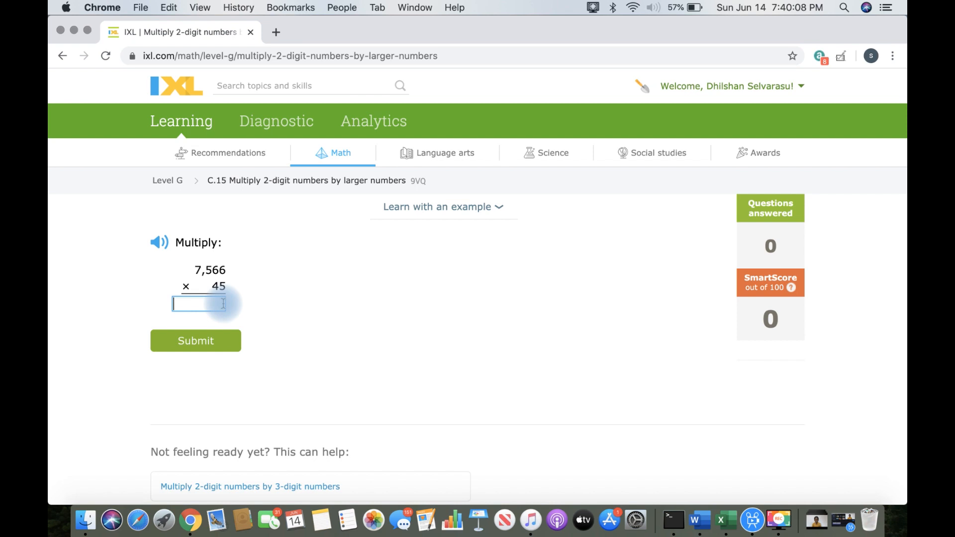
type("34")
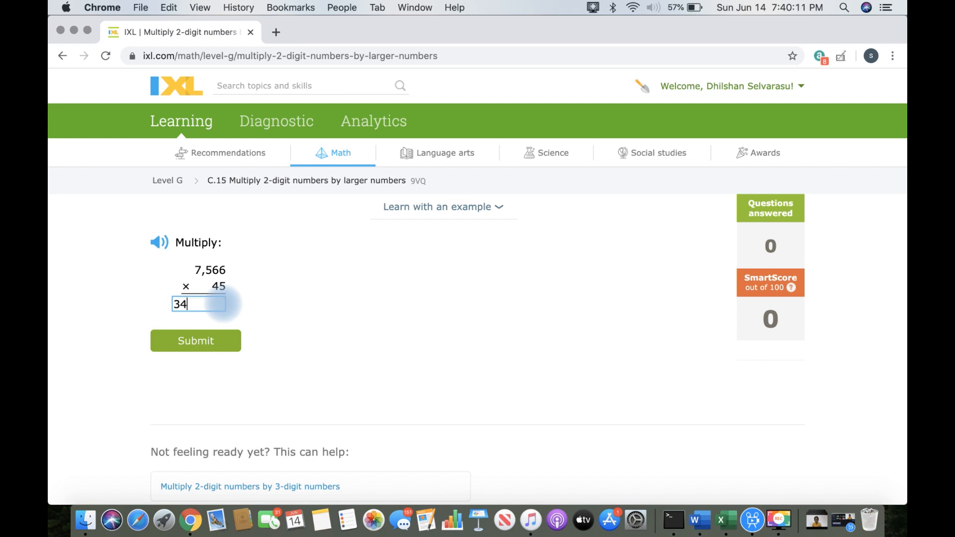
type("04")
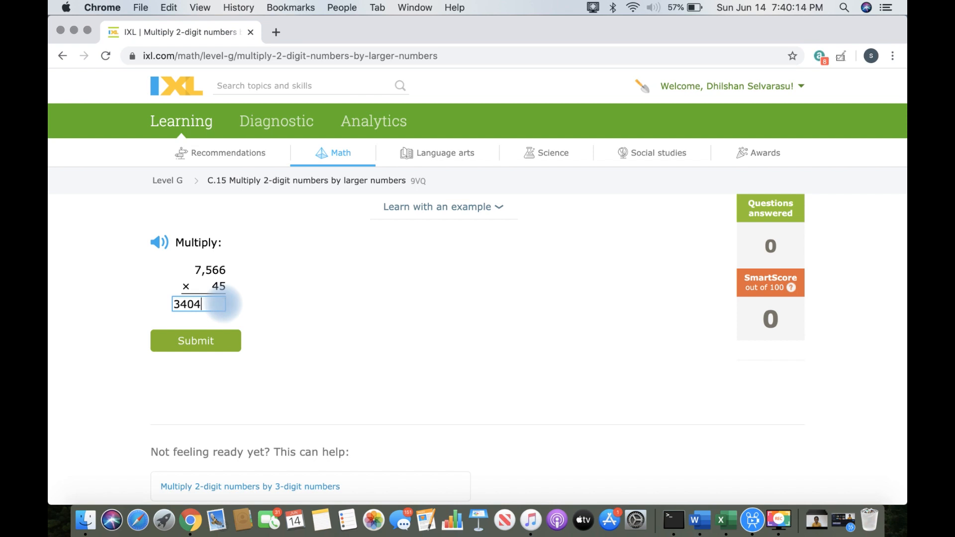
type("70")
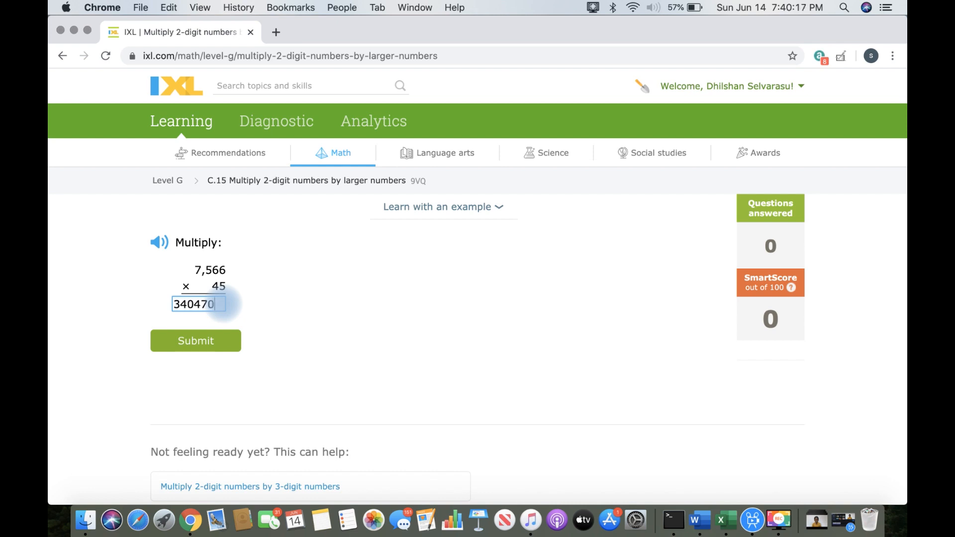
left_click(195, 340)
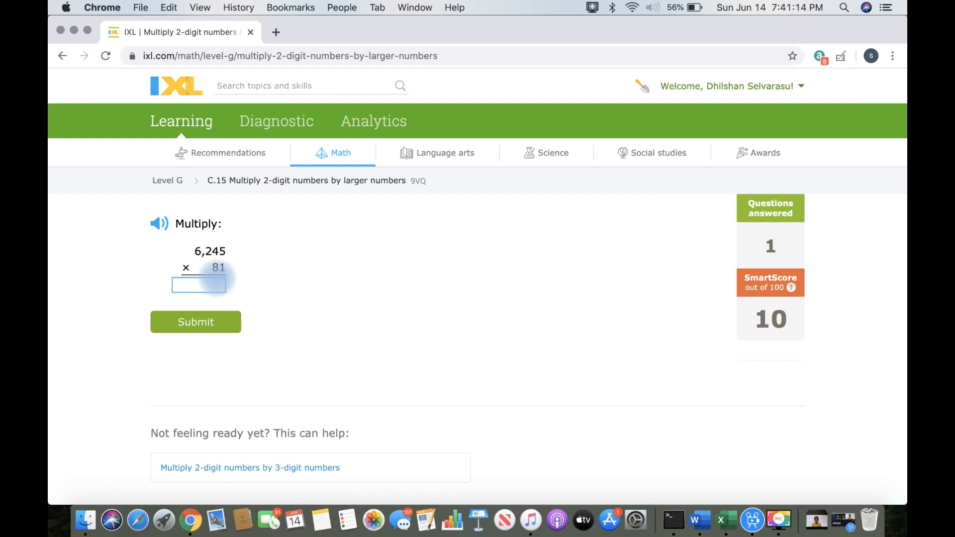
- Answer 6,245 × 81 with 505845 and submit it
type("505")
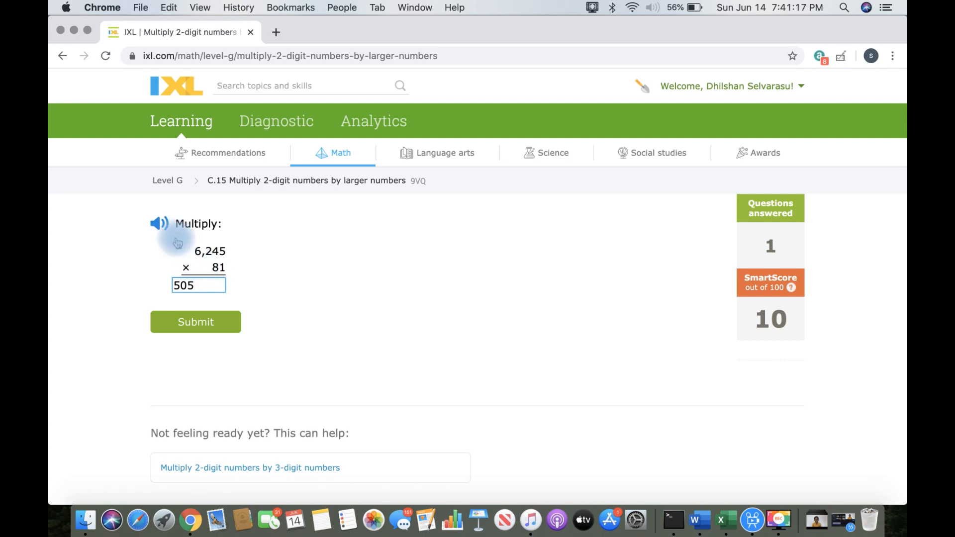
type("50584")
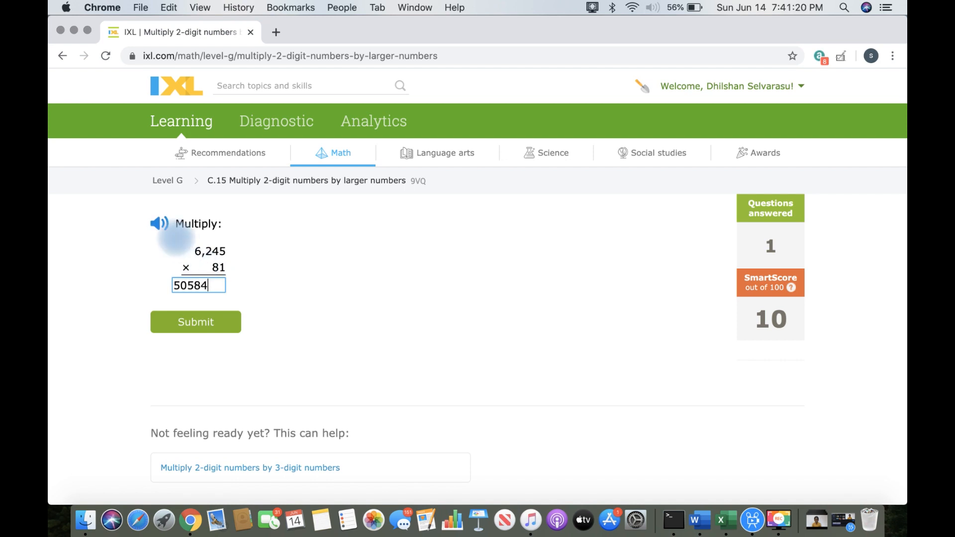
left_click(195, 322)
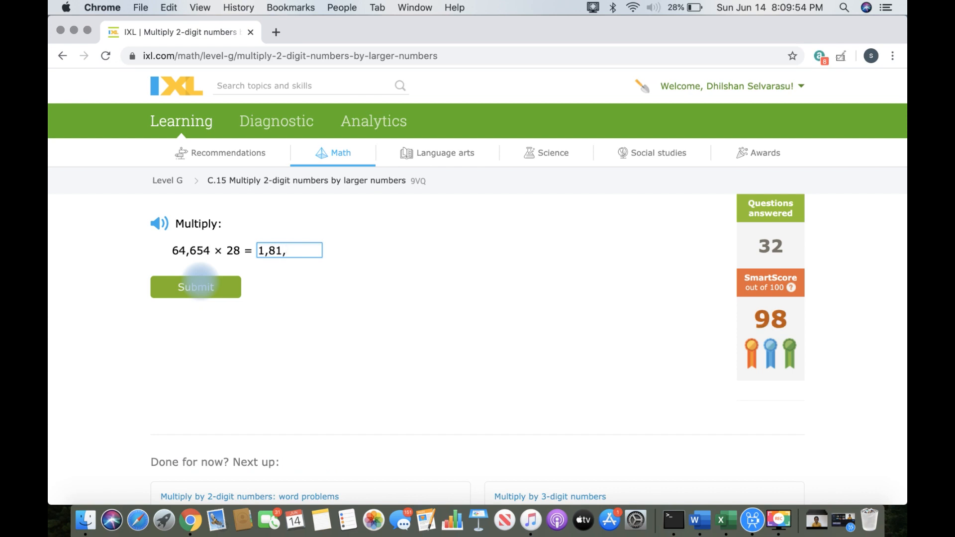
- Finish and submit the product for 64,654 × 28
type("0,")
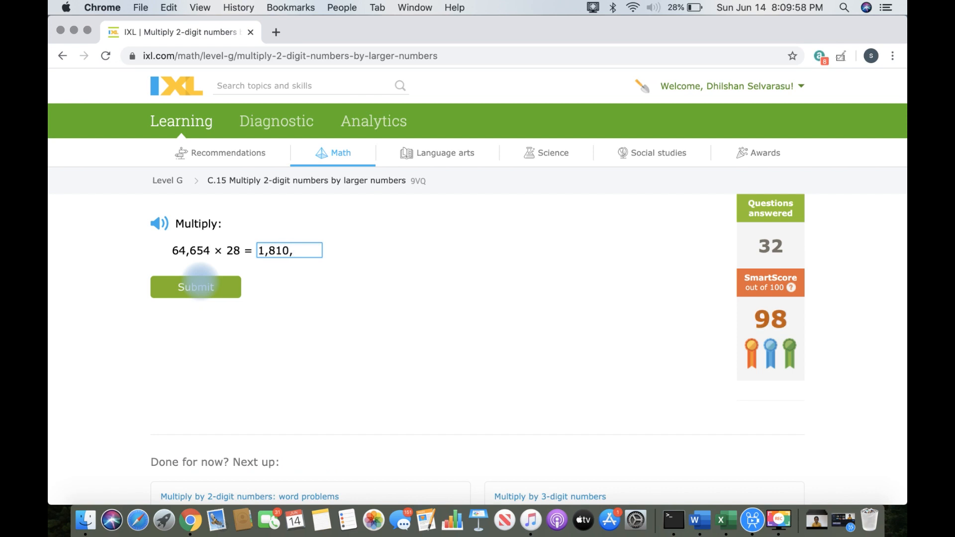
left_click(195, 286)
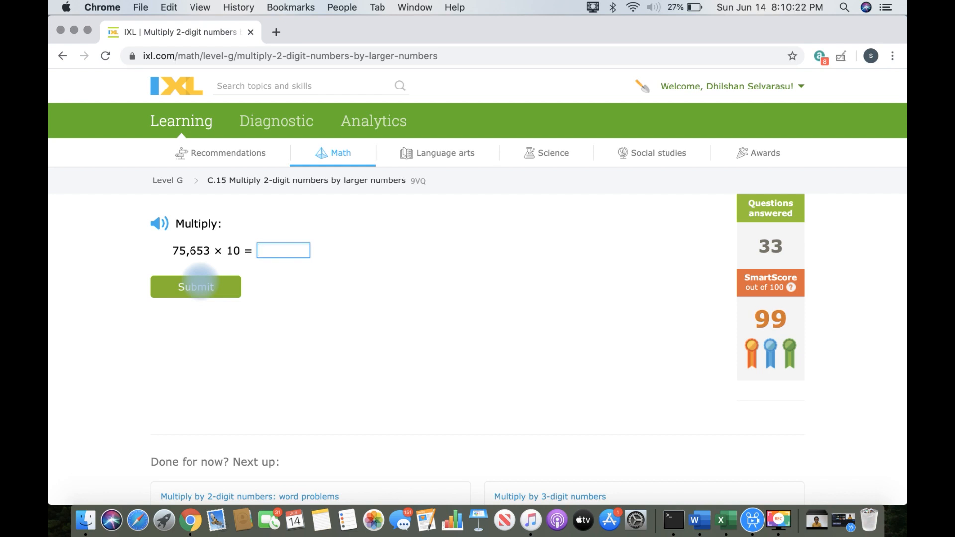
- Answer 75,653 × 10 with 756530 and submit to reach SmartScore 100
left_click(282, 250)
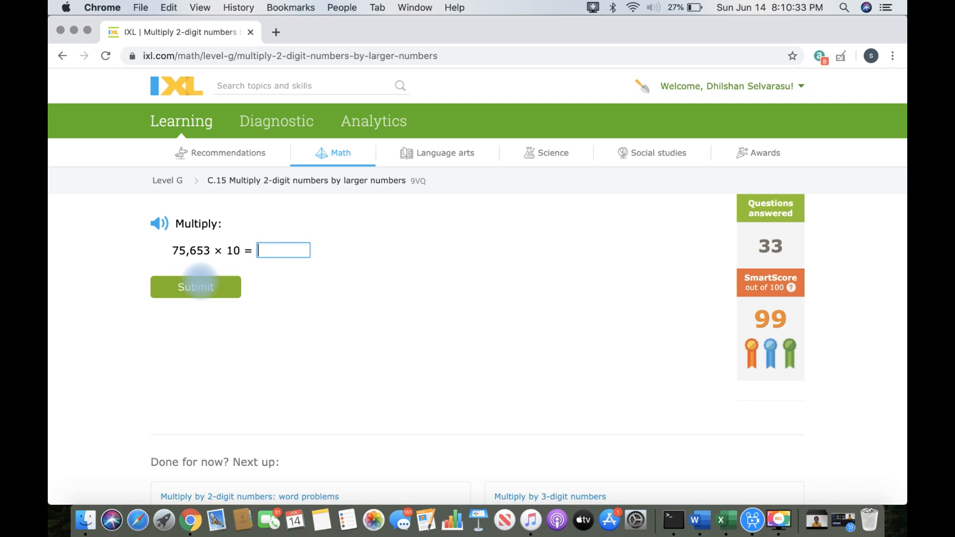
type("756")
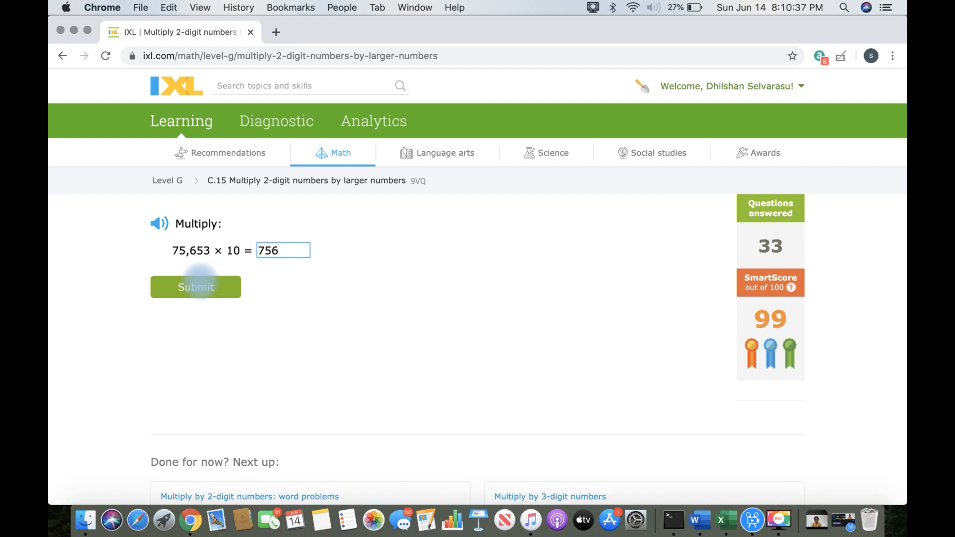
type("75653")
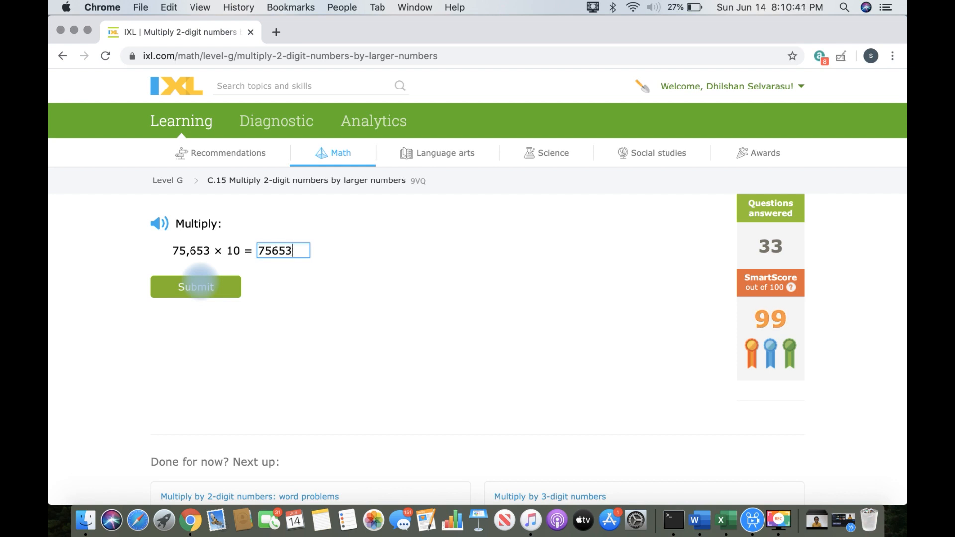
left_click(195, 286)
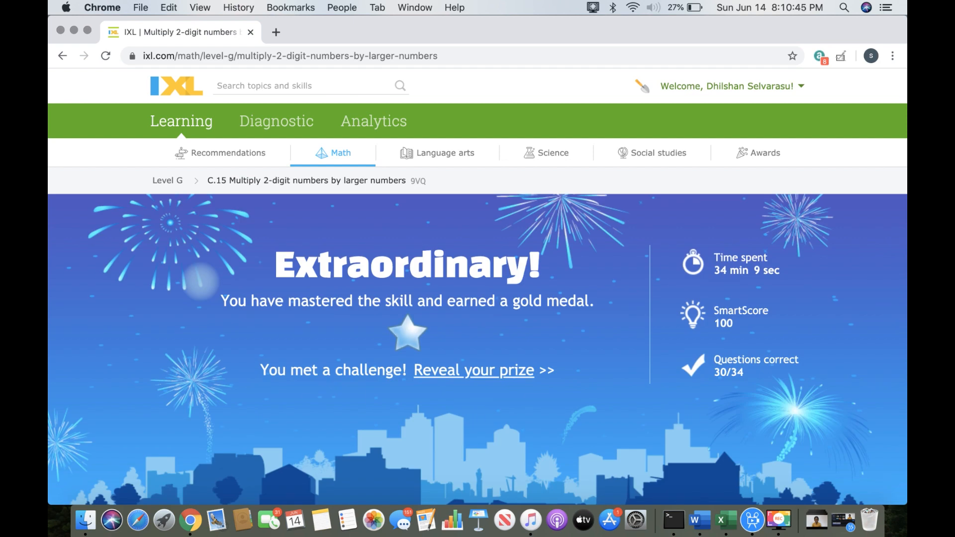
- Reveal the challenge prize and look over the Level G awards grid
left_click(474, 370)
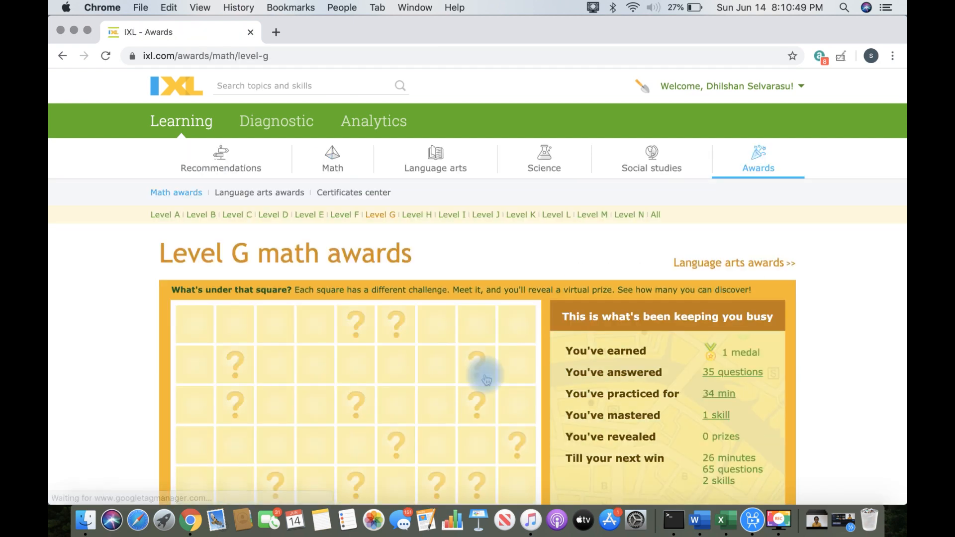
scroll("down", 3)
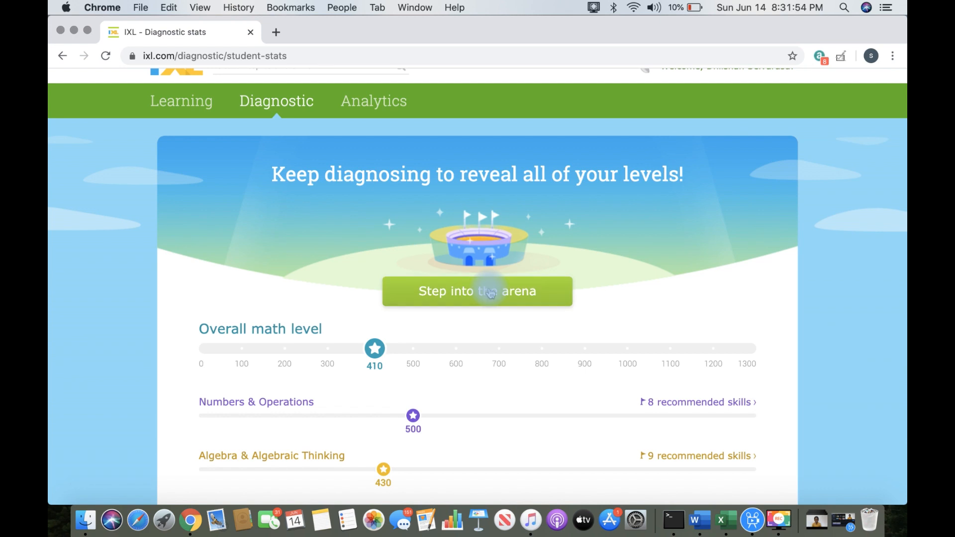
- Step into the diagnostic arena and pick 2/8 as the greater fraction
left_click(477, 291)
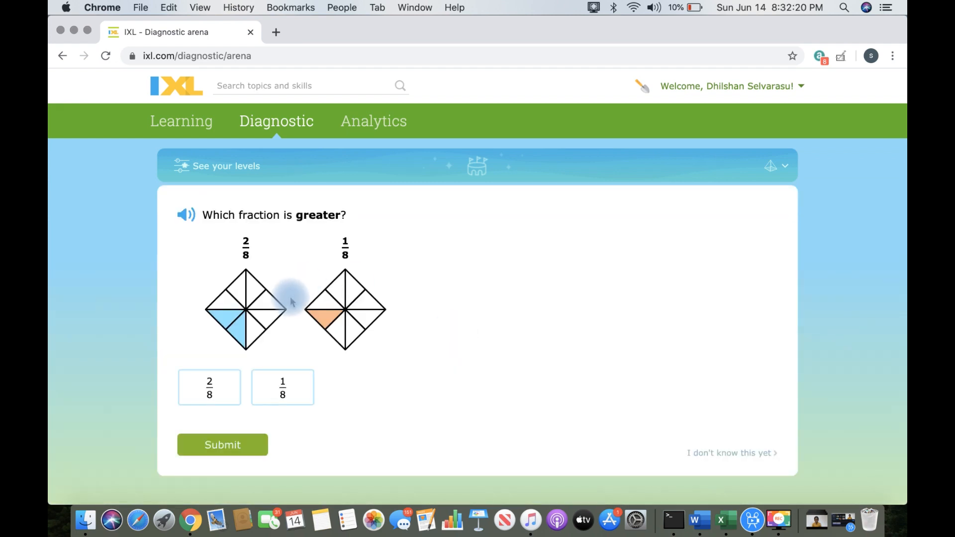
left_click(209, 387)
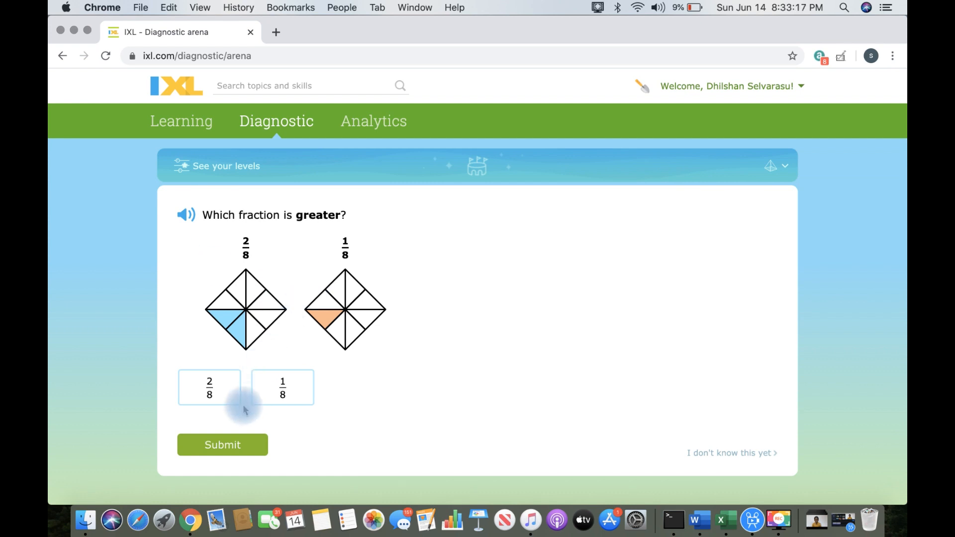
left_click(223, 444)
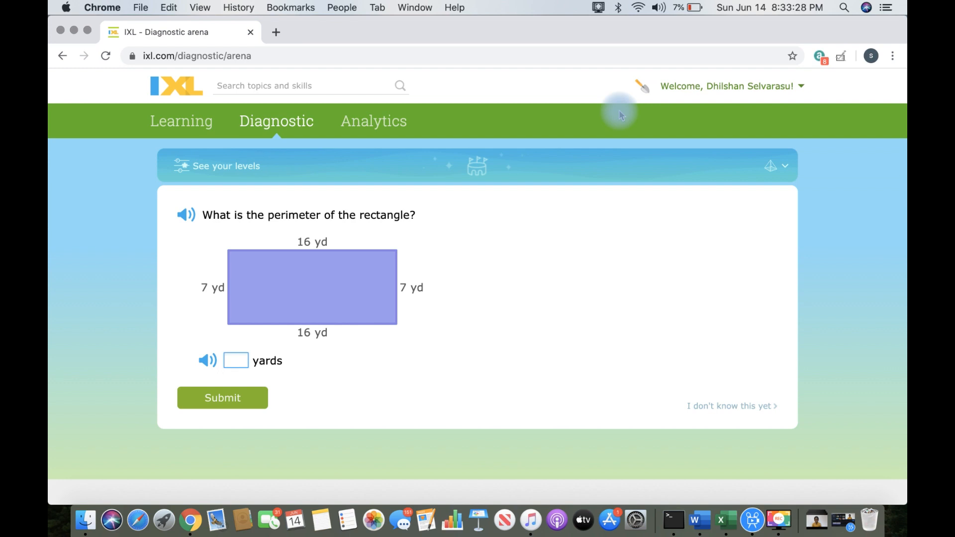
mouse_move(230, 288)
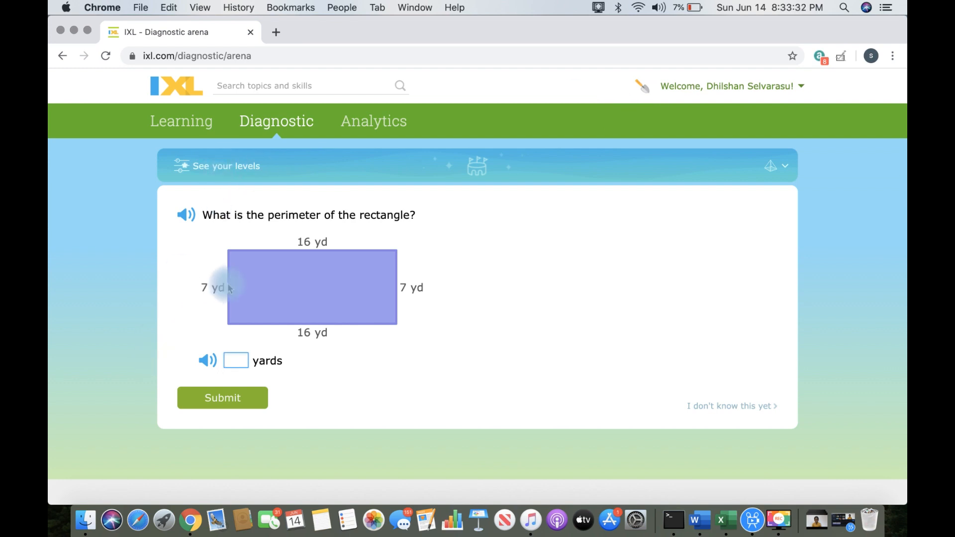
- Submit 46 yards as the perimeter answer
type("4")
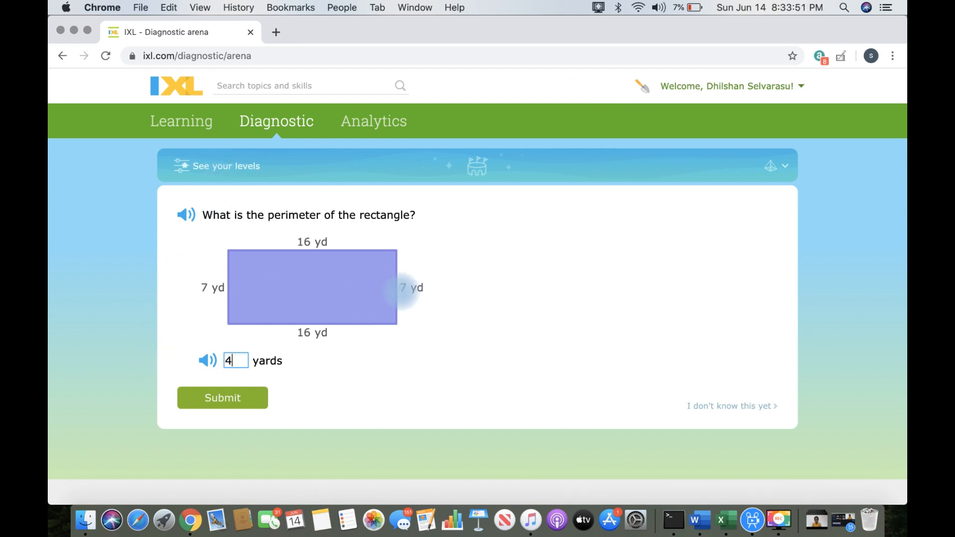
type("6")
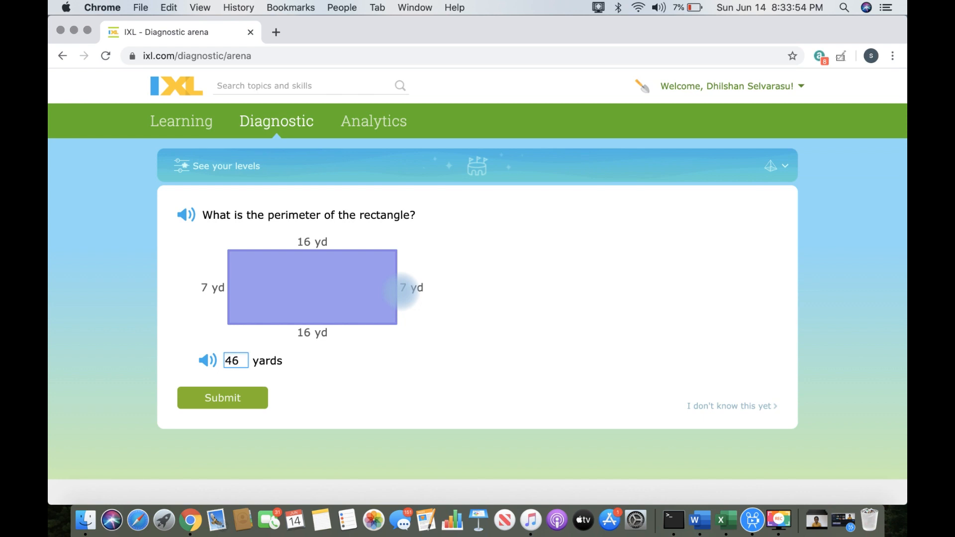
left_click(223, 398)
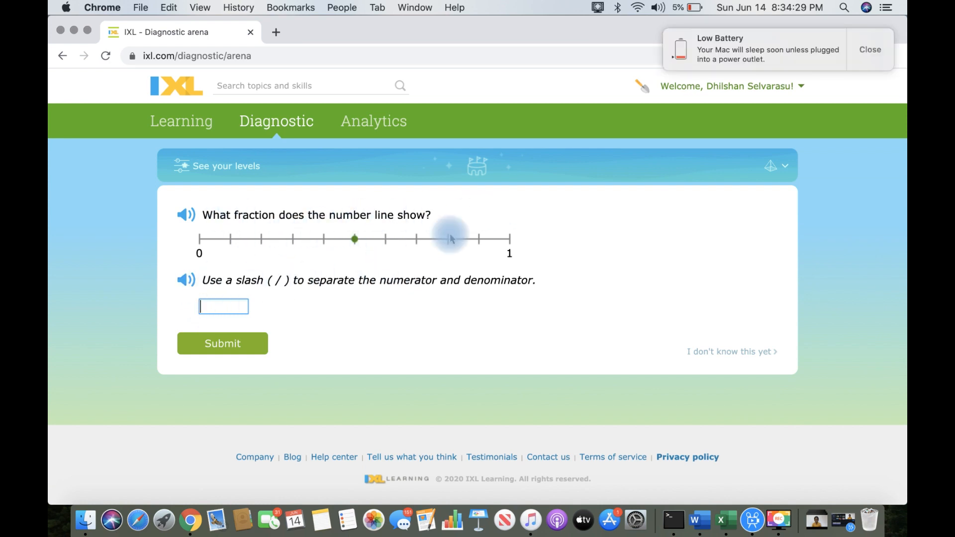
- Submit the number-line fraction and begin the missing-denominator question
type("5/")
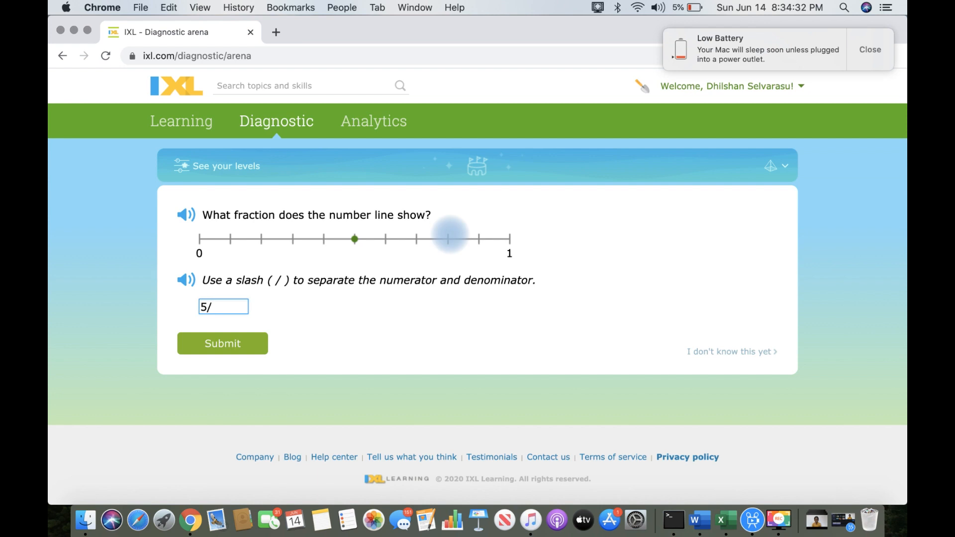
left_click(223, 344)
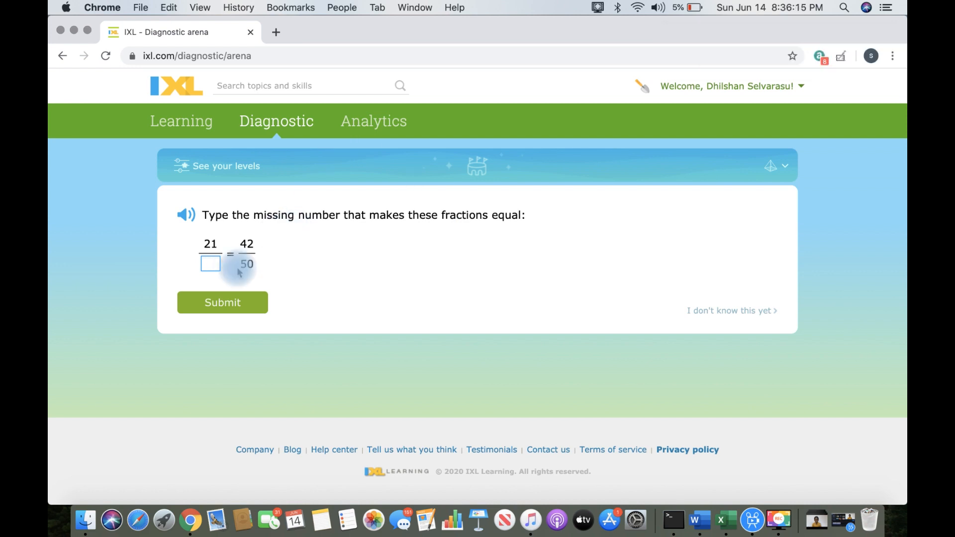
left_click(223, 303)
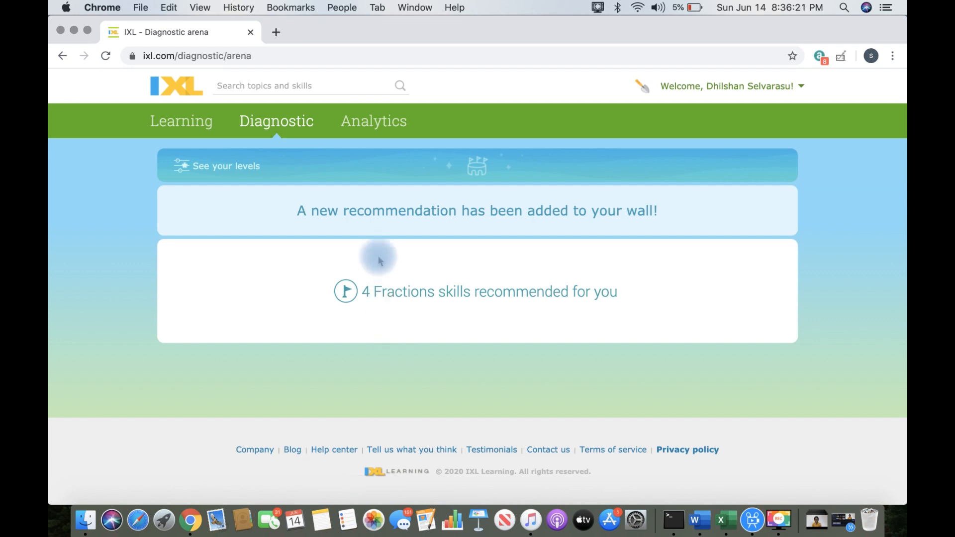
mouse_move(683, 200)
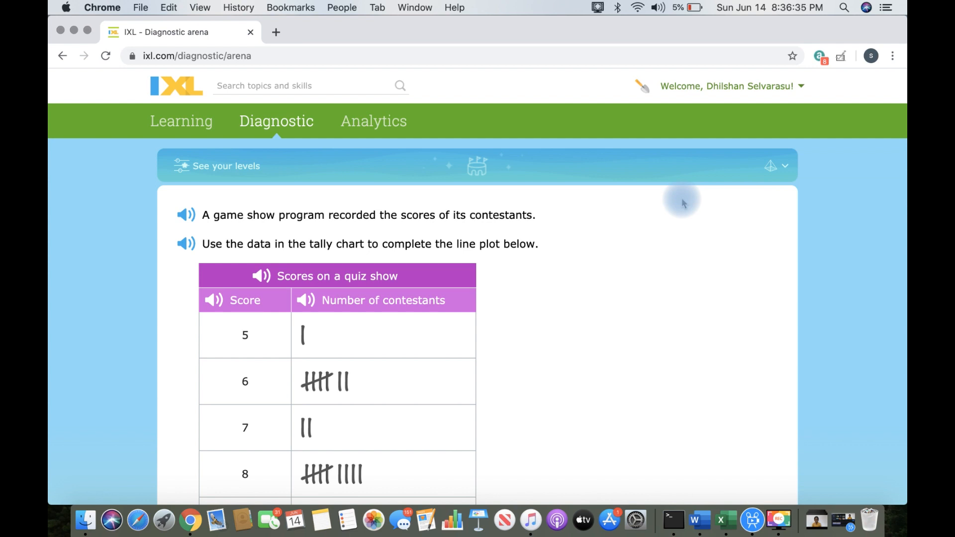
- Fill in the quiz-show line plot X's to match the tally chart
scroll("down", 3)
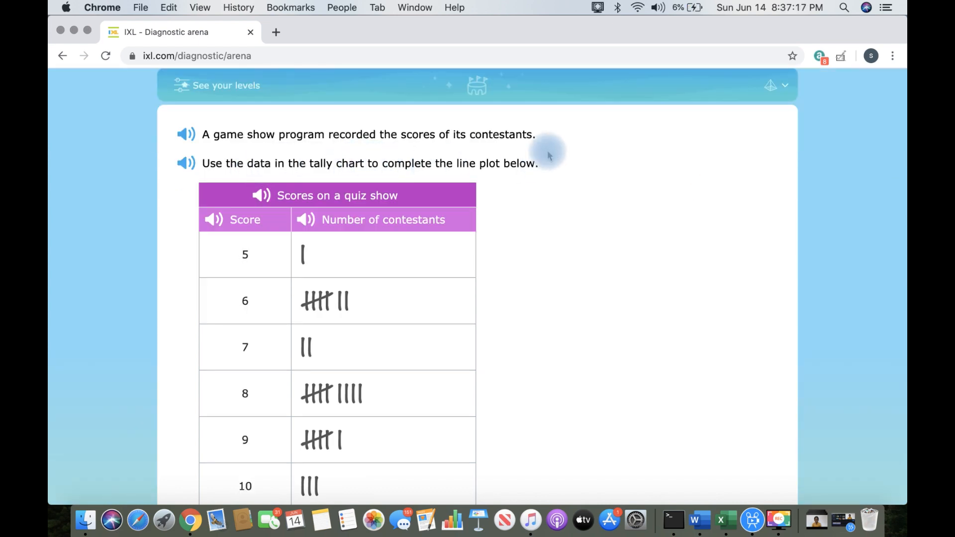
scroll("down", 3)
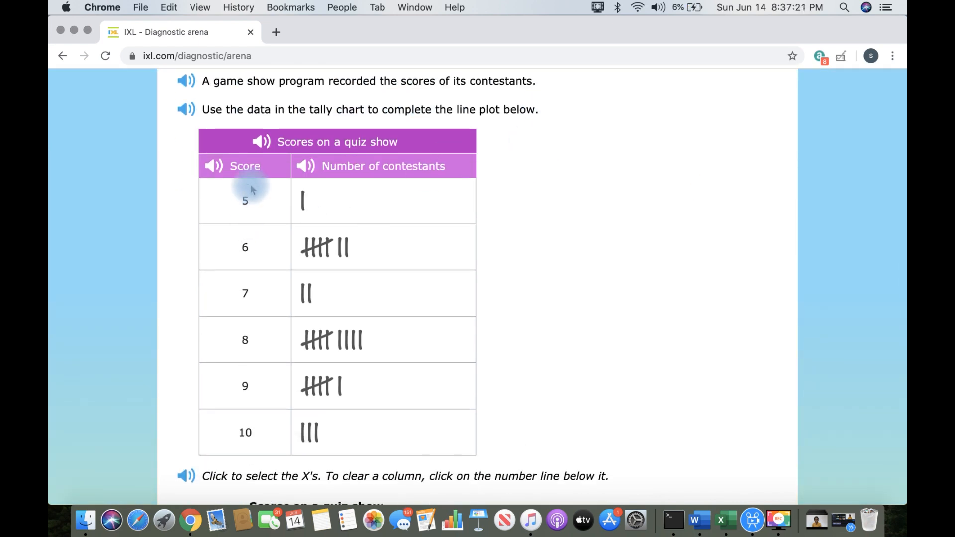
scroll("down", 3)
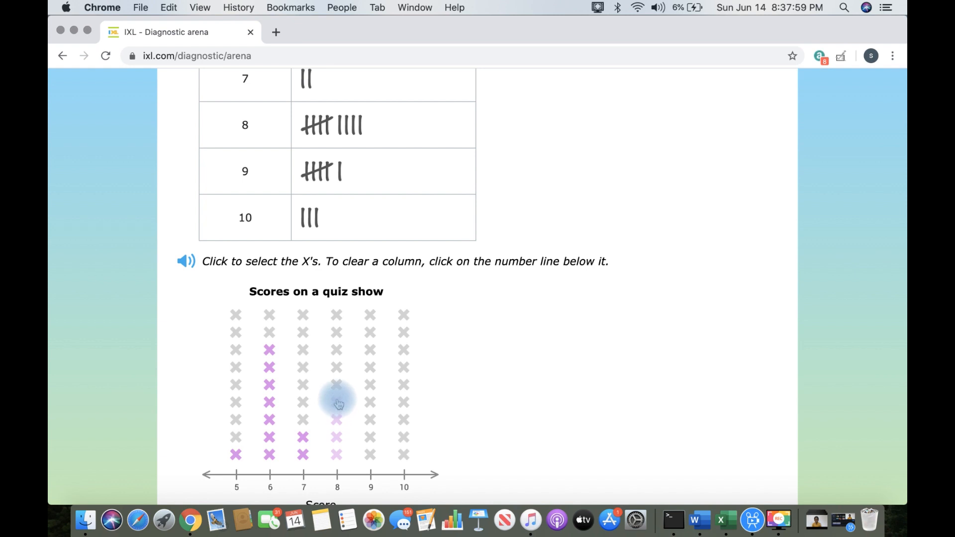
left_click(337, 400)
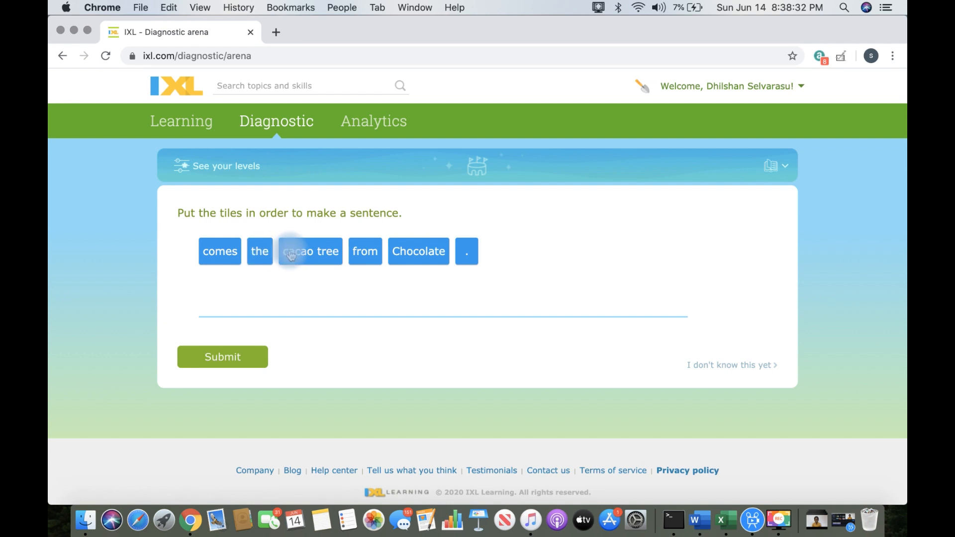
- Drag the cacao tree tile into place and submit the ordered sentence
left_click_drag(419, 251, 229, 301)
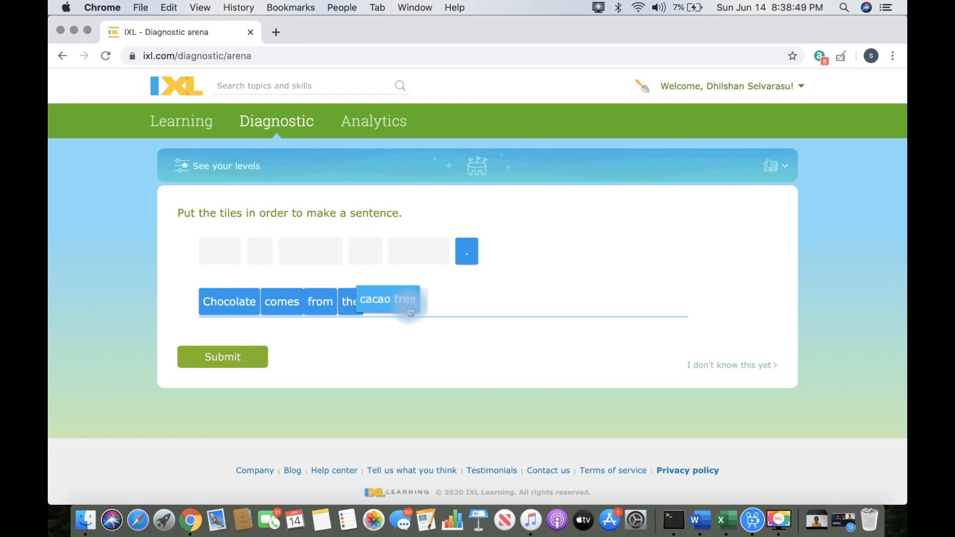
left_click(222, 356)
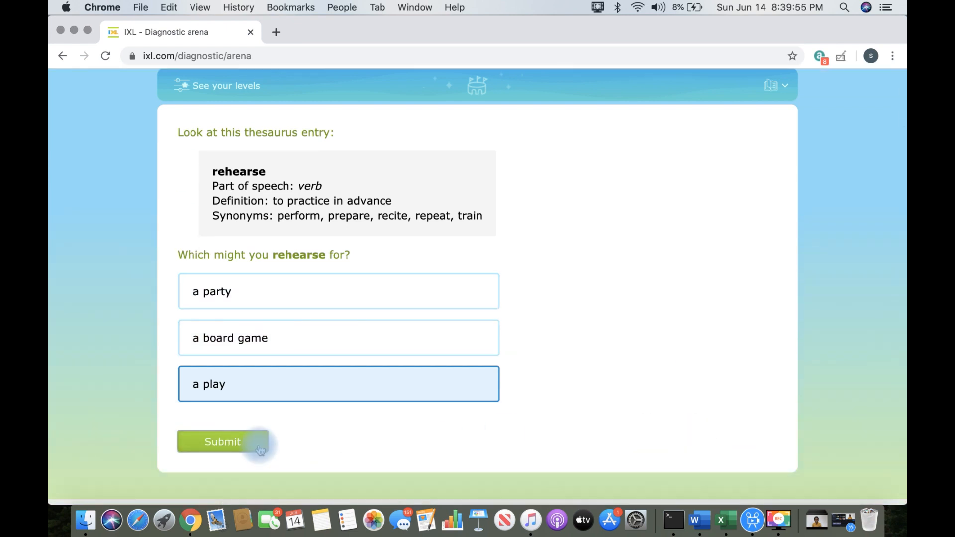
- Submit 'a play' and answer the throwing versus hurling question
left_click(223, 442)
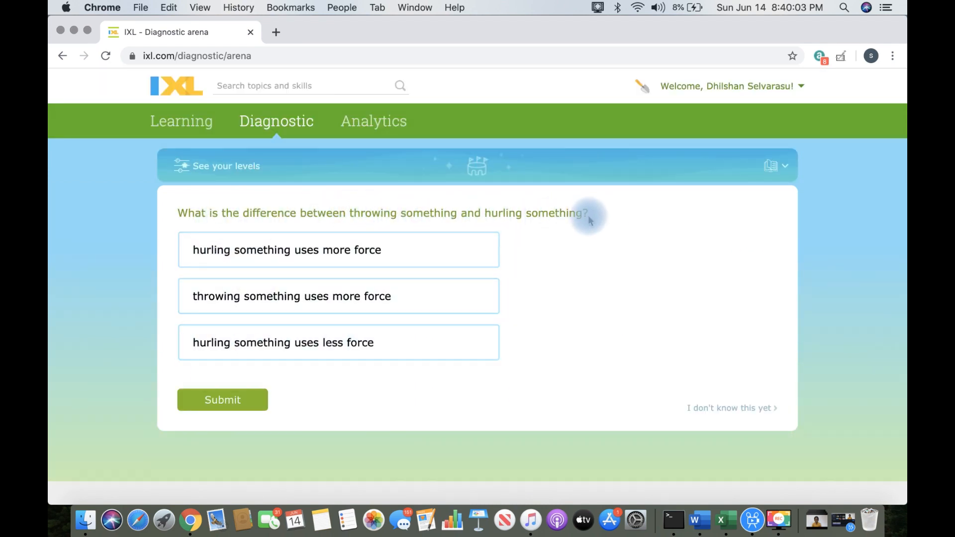
left_click(358, 256)
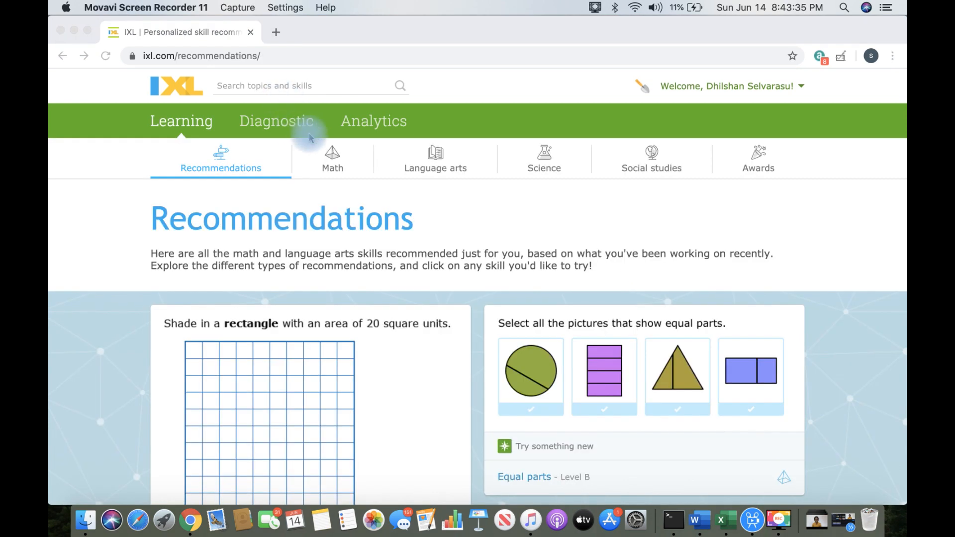
mouse_move(455, 164)
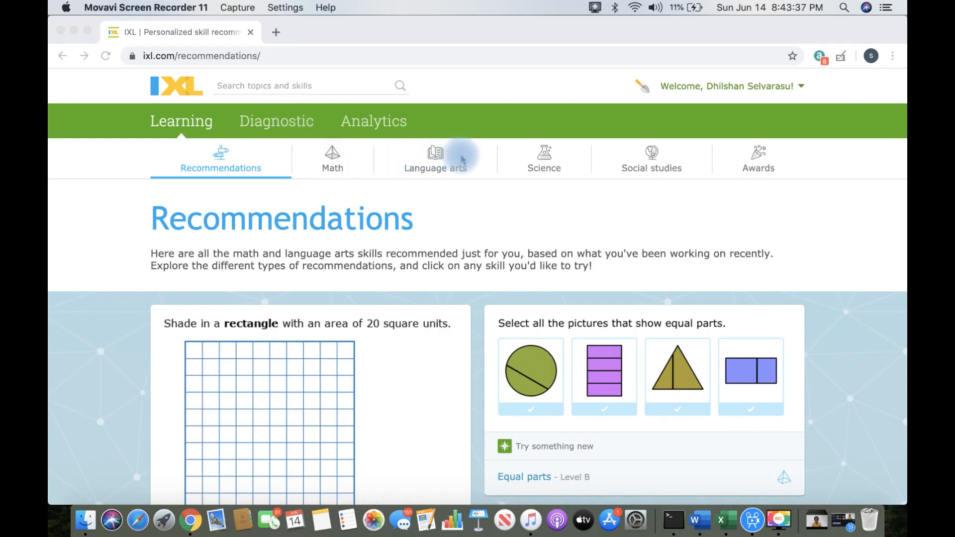
mouse_move(651, 154)
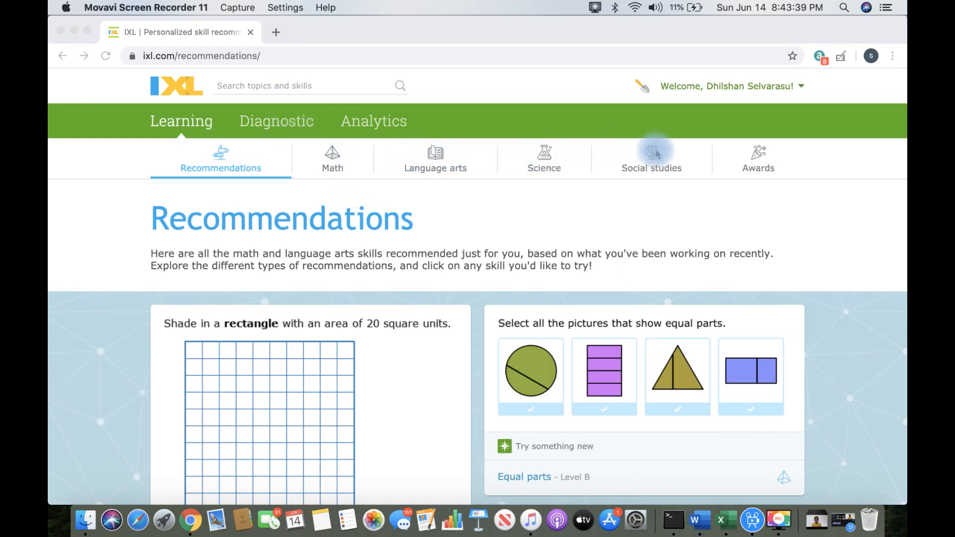
mouse_move(622, 150)
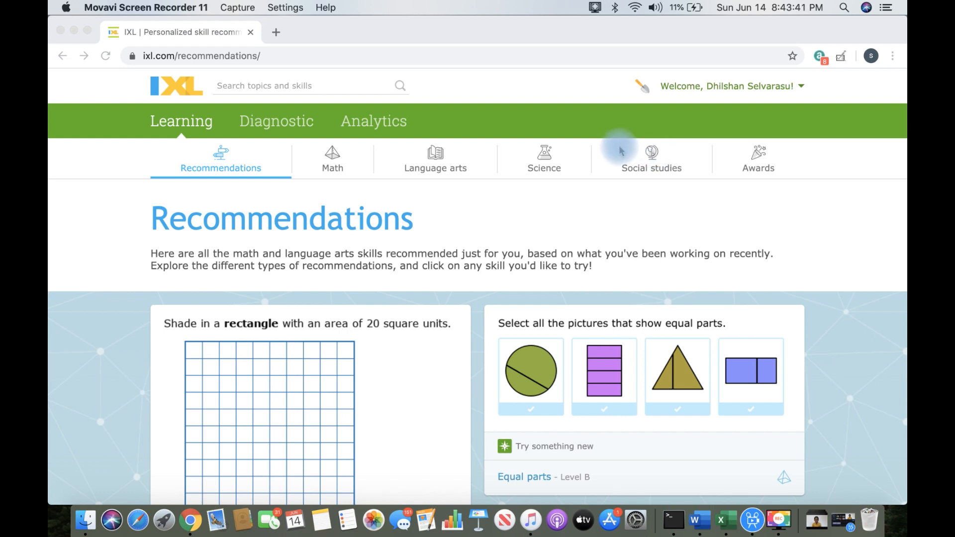
mouse_move(441, 169)
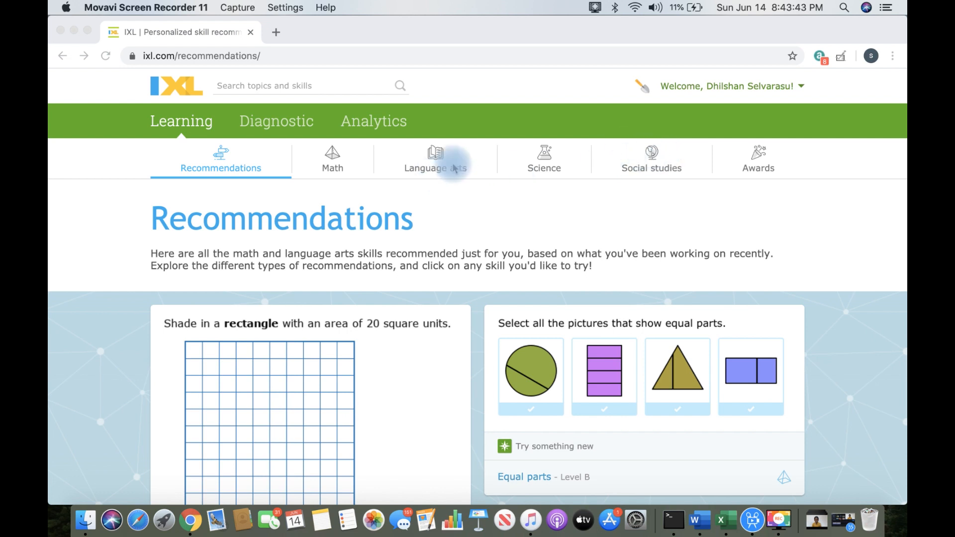
mouse_move(672, 169)
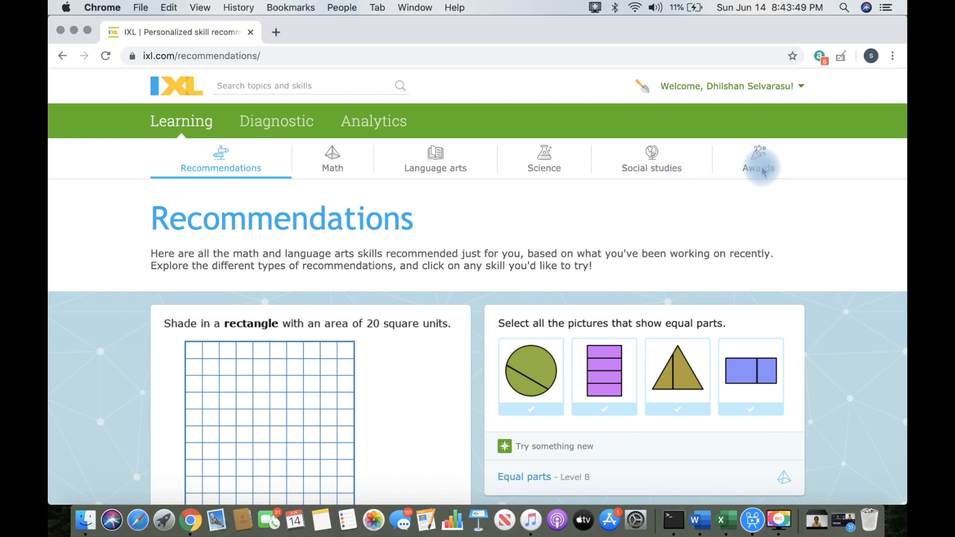
- Go to the math Awards collection from the Recommendations page
left_click(756, 159)
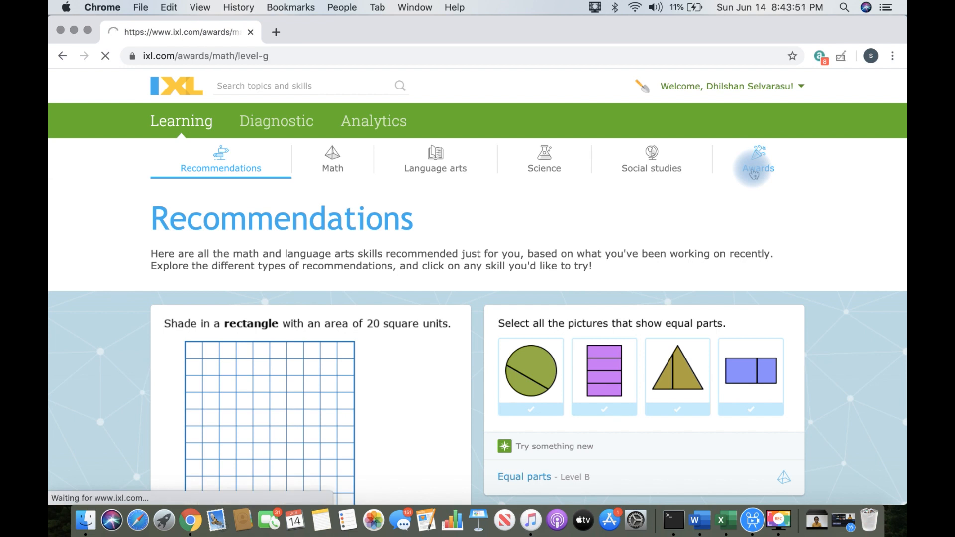
- Reveal the motorcycle prize under the star on the Level G math awards board
left_click(758, 168)
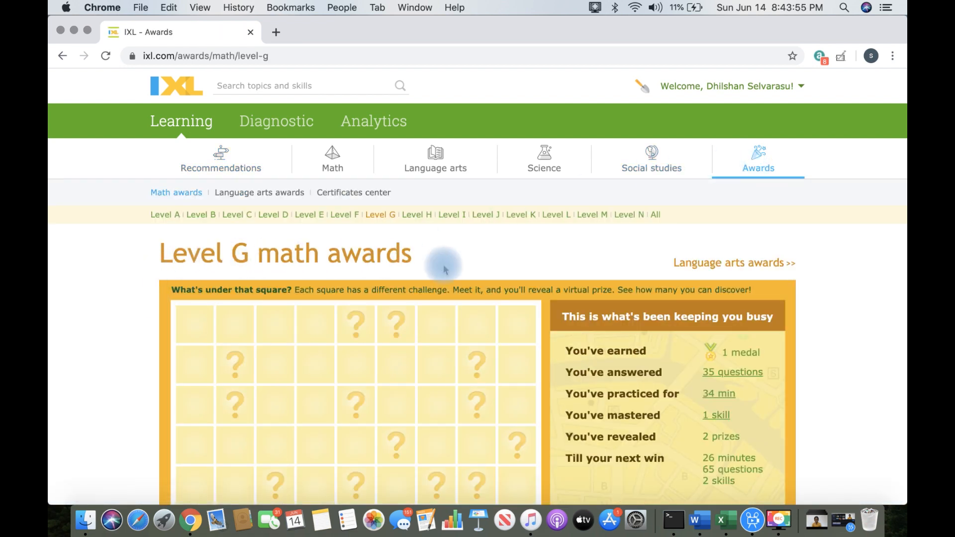
scroll("down", 3)
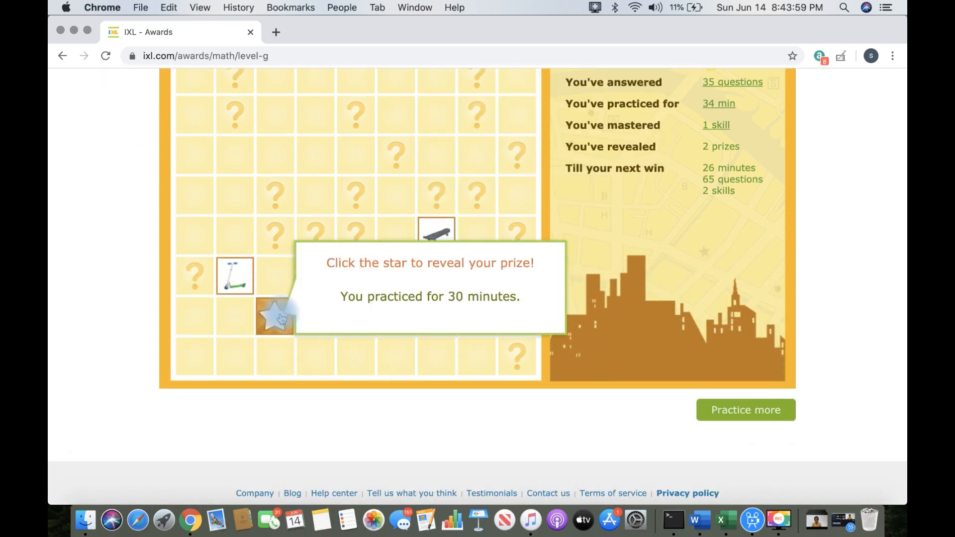
left_click(275, 316)
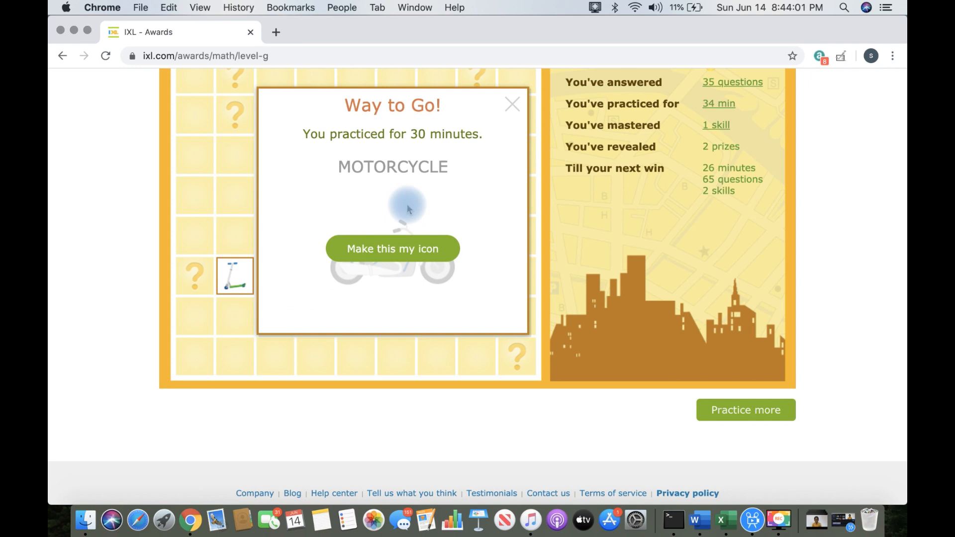
- Dismiss the 'Way to Go!' message and show the language arts stuffed-animal awards
left_click(393, 249)
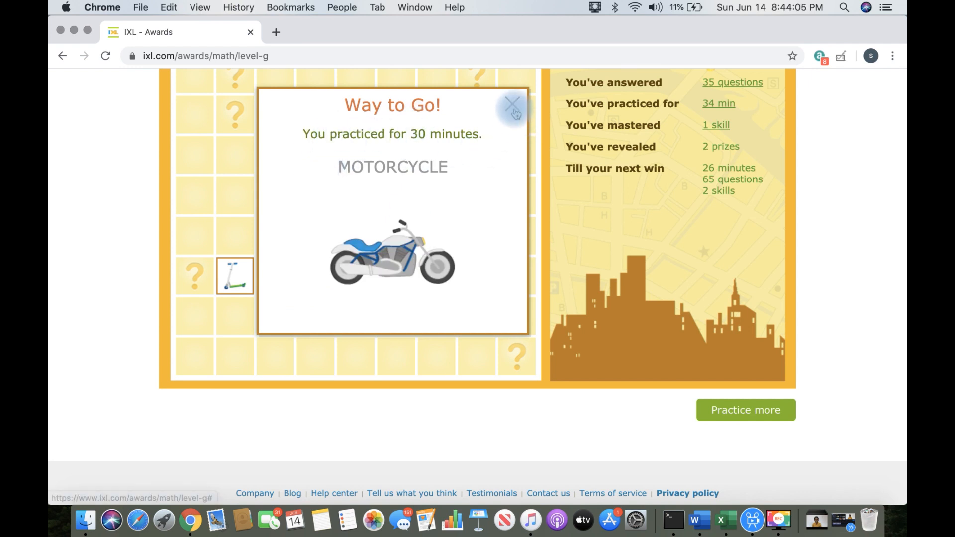
left_click(509, 102)
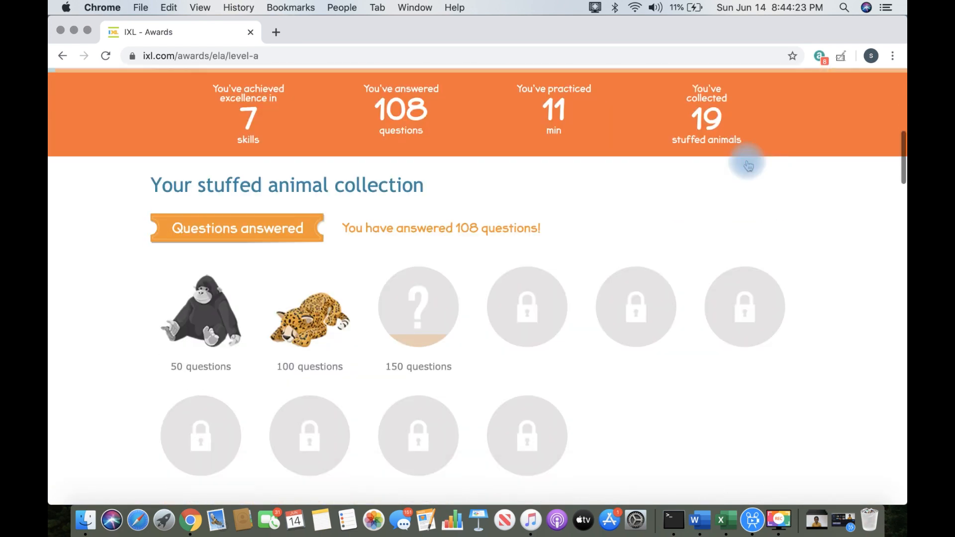
scroll("down", 3)
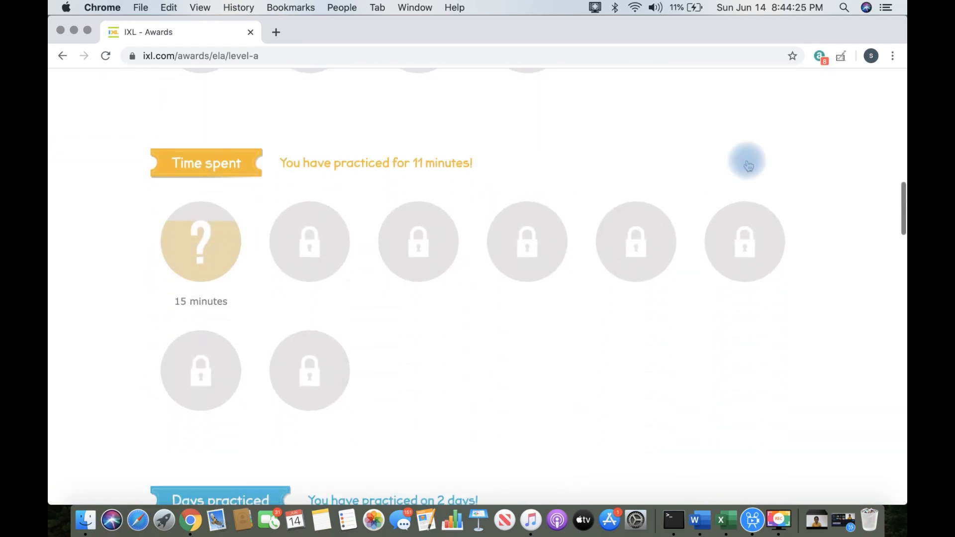
scroll("down", 3)
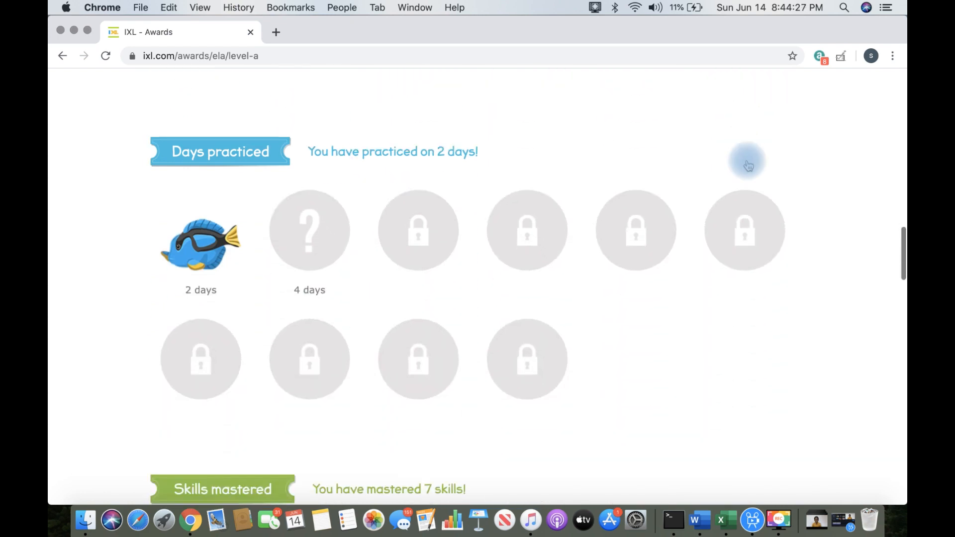
scroll("down", 3)
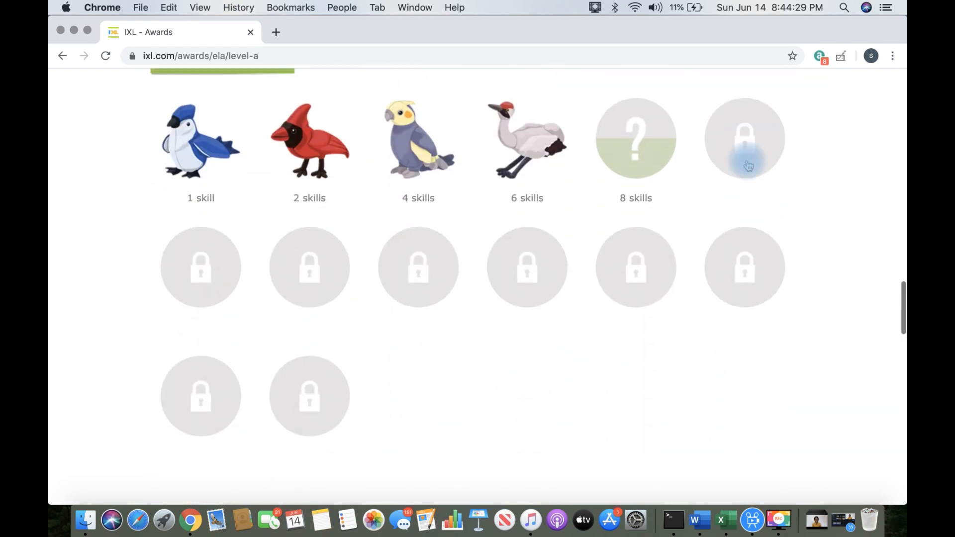
scroll("down", 3)
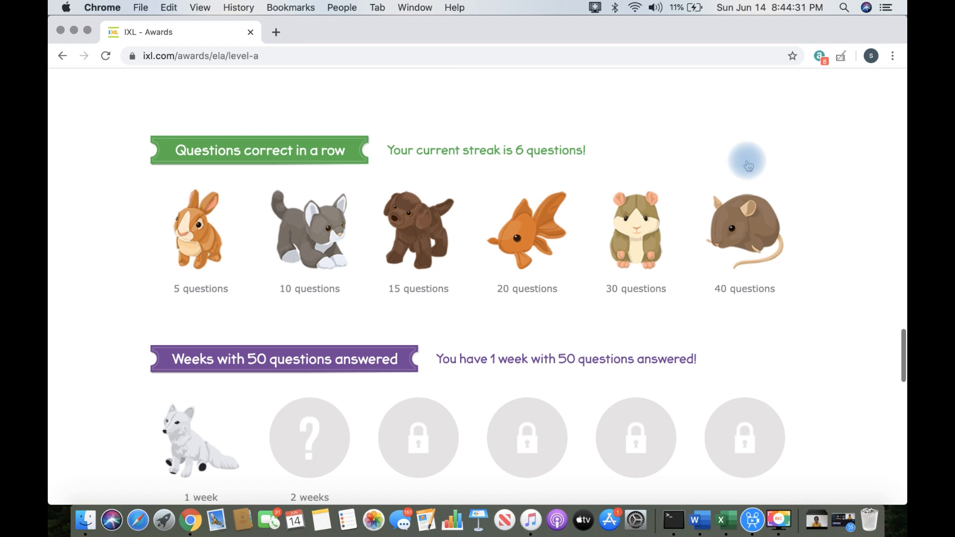
scroll("down", 3)
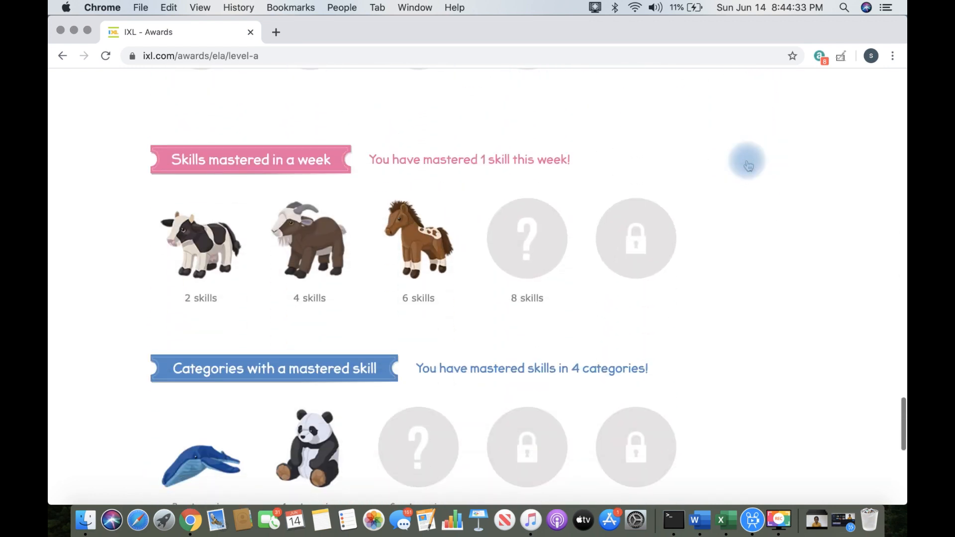
scroll("down", 3)
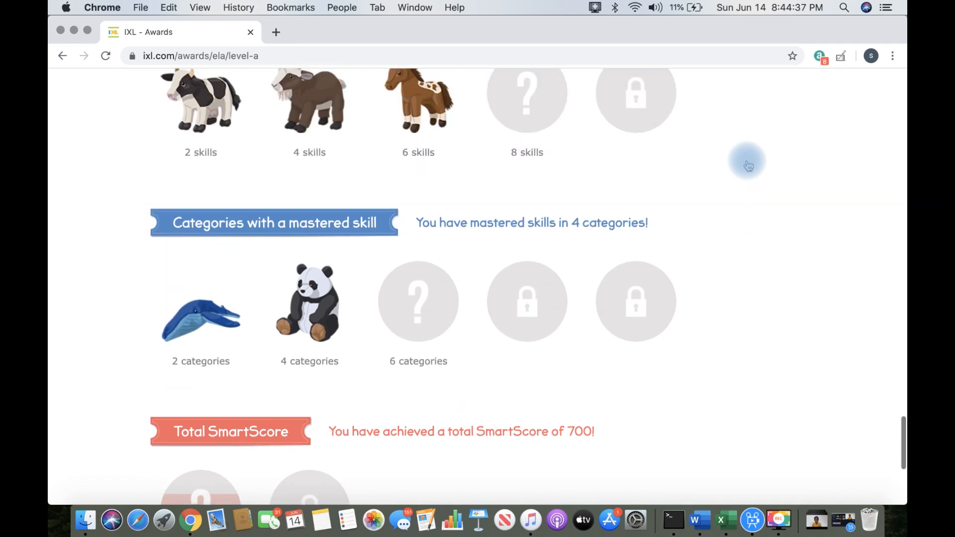
scroll("down", 3)
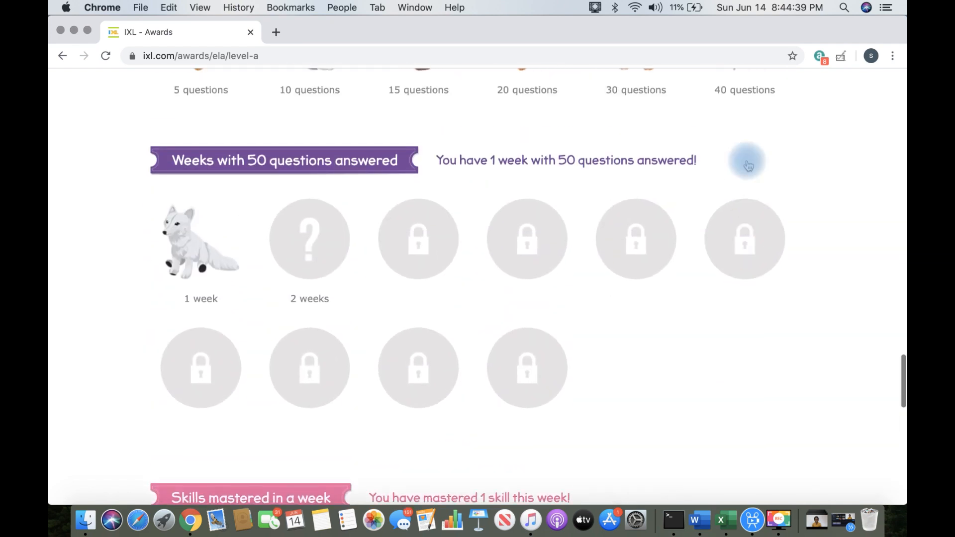